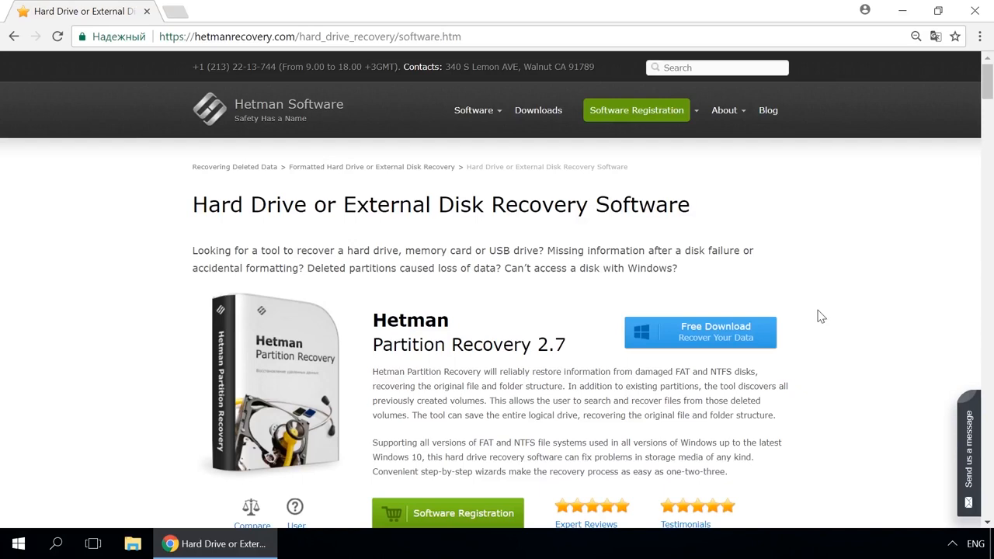
mouse_move(820, 303)
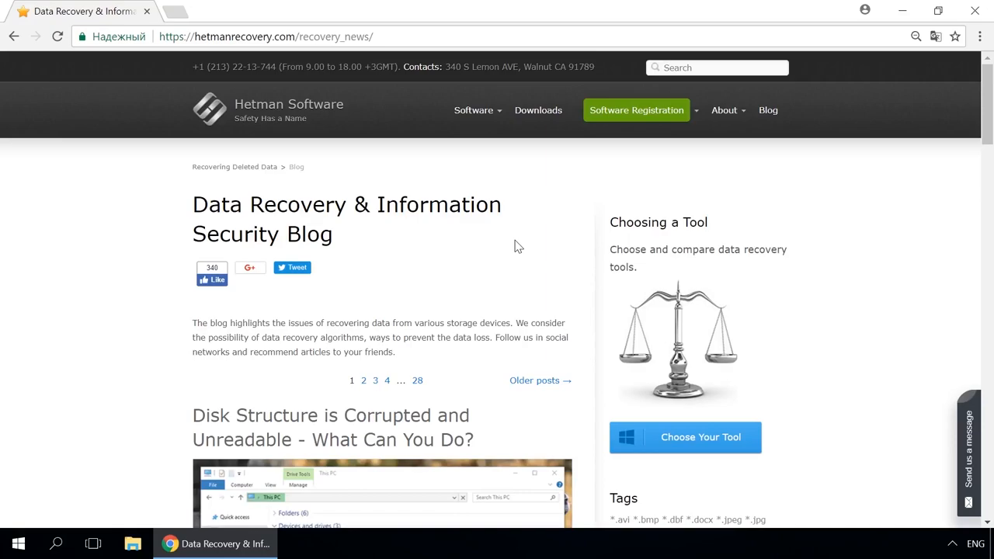
Open the 'How to Create a Storage Space or Mirrored Volume' article from the Hetman blog.
scroll("down", 3)
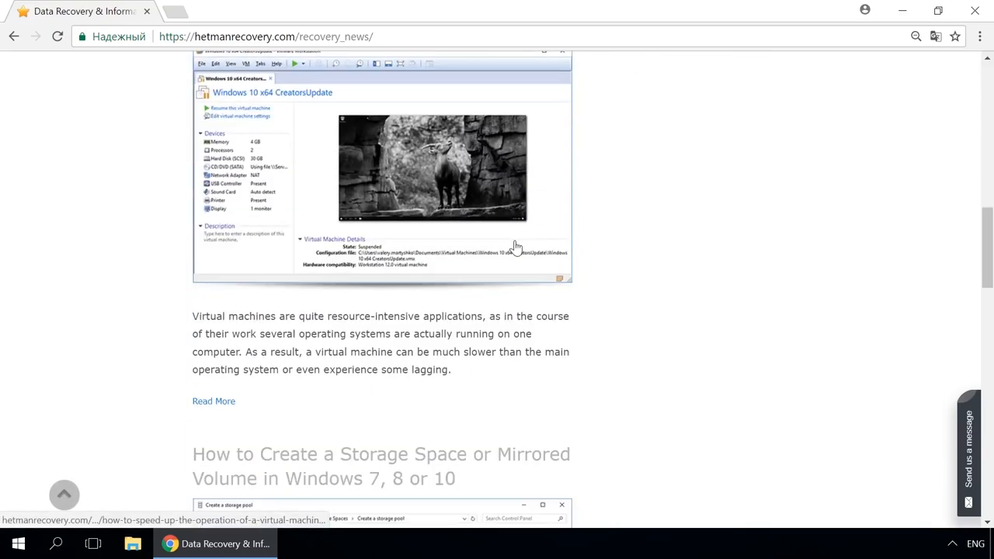
left_click(382, 466)
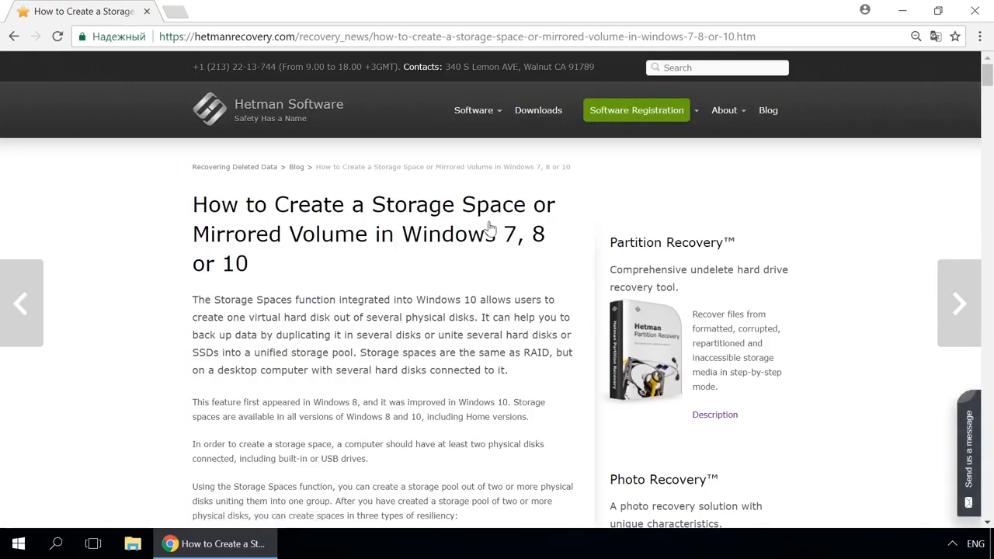
scroll("down", 3)
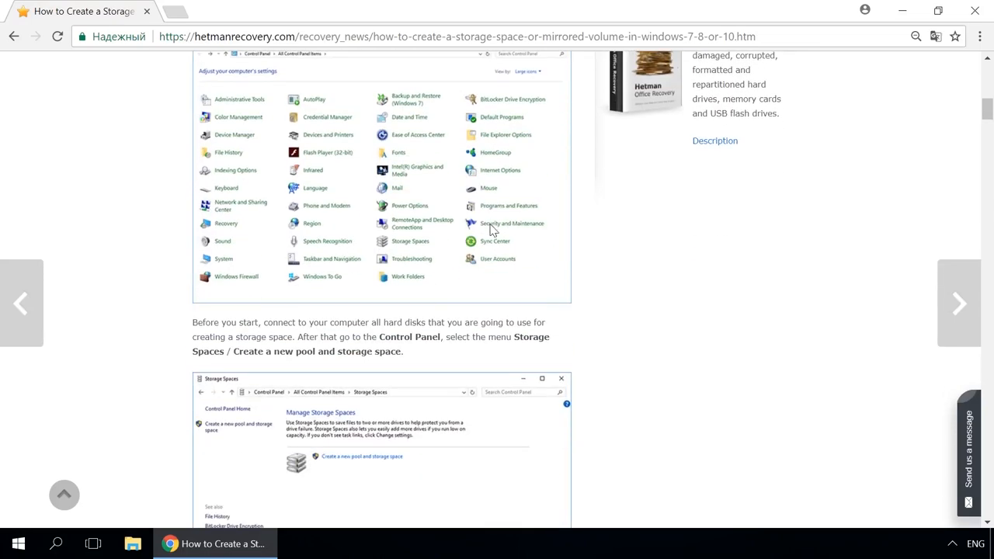
mouse_move(666, 303)
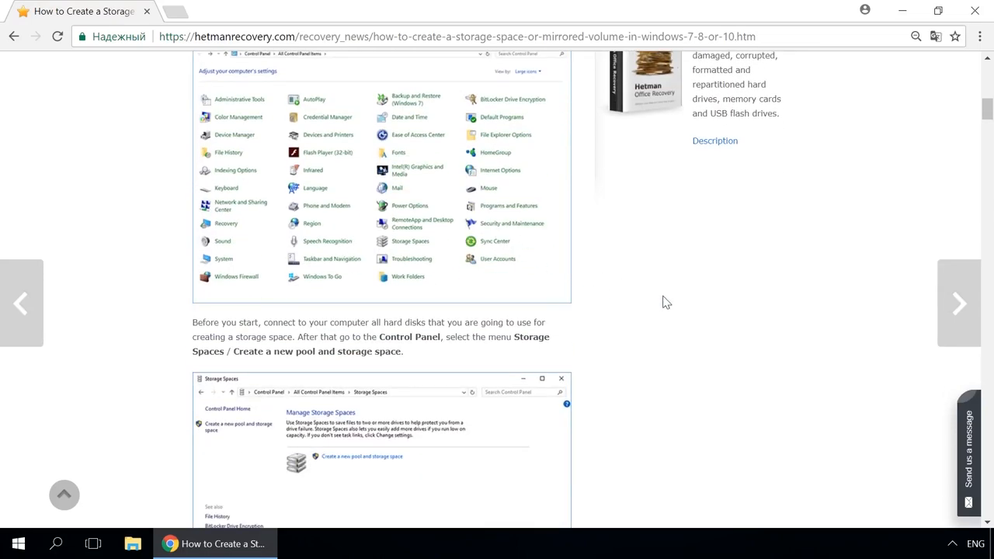
mouse_move(873, 425)
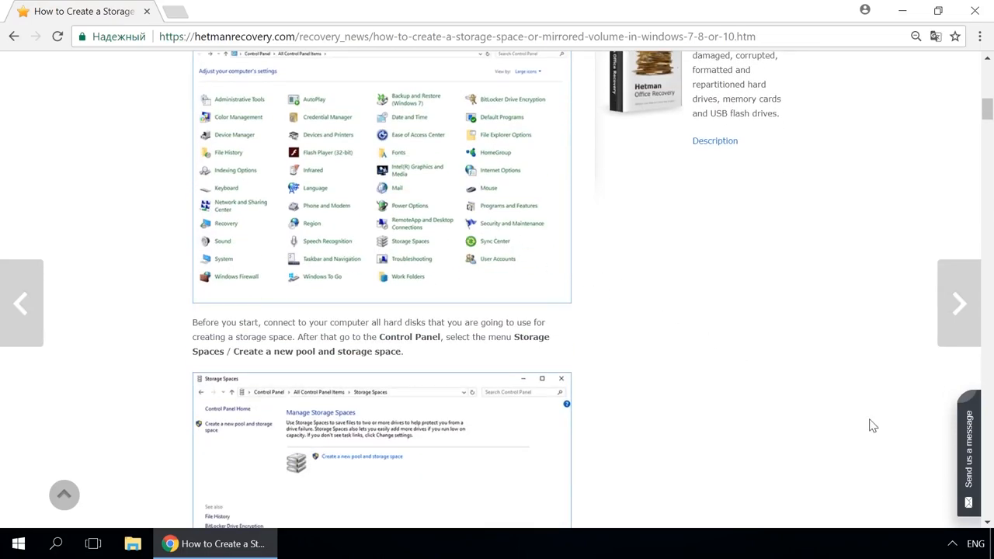
left_click(970, 454)
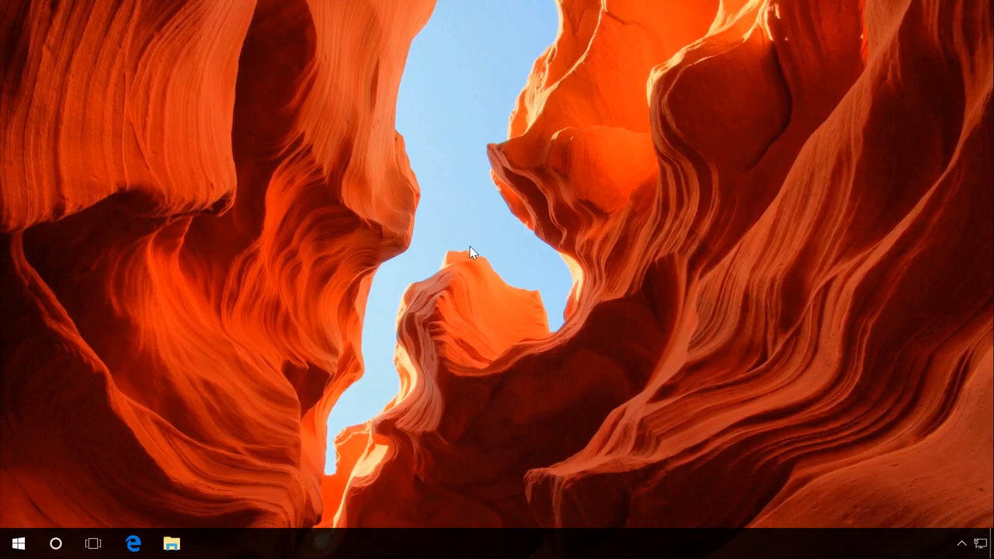
Show This PC's Properties from File Explorer: Windows 10 Pro, 8 GB RAM, 64-bit.
left_click(170, 544)
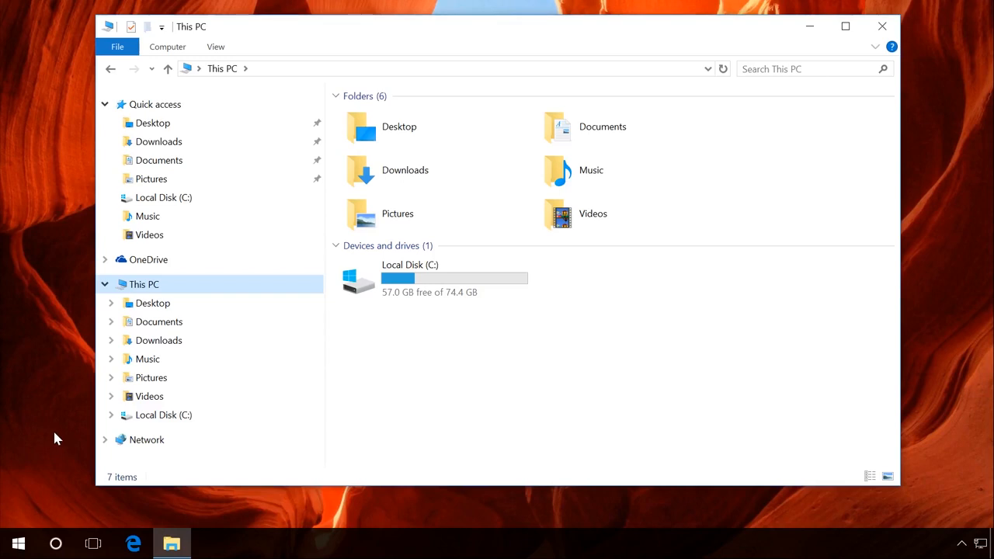
right_click(15, 541)
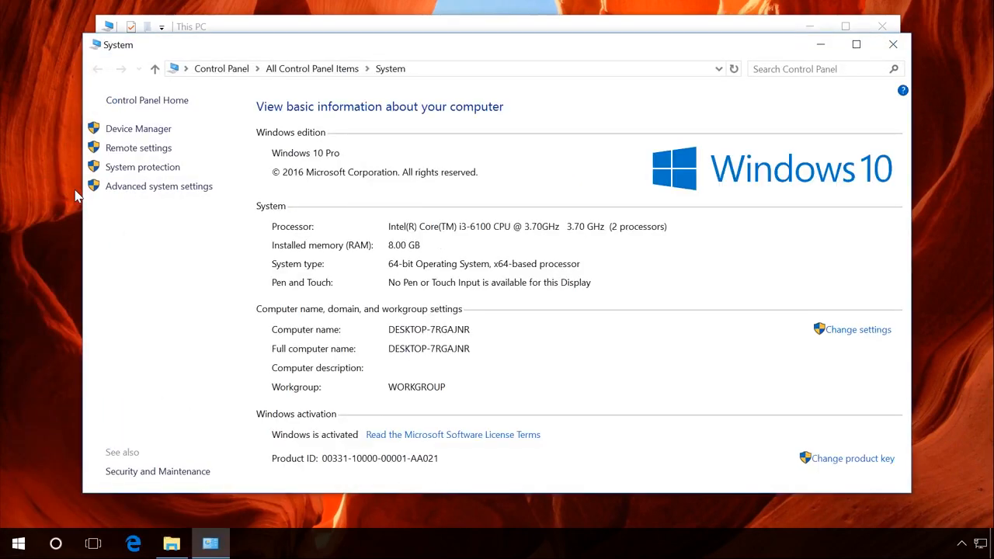
left_click(171, 544)
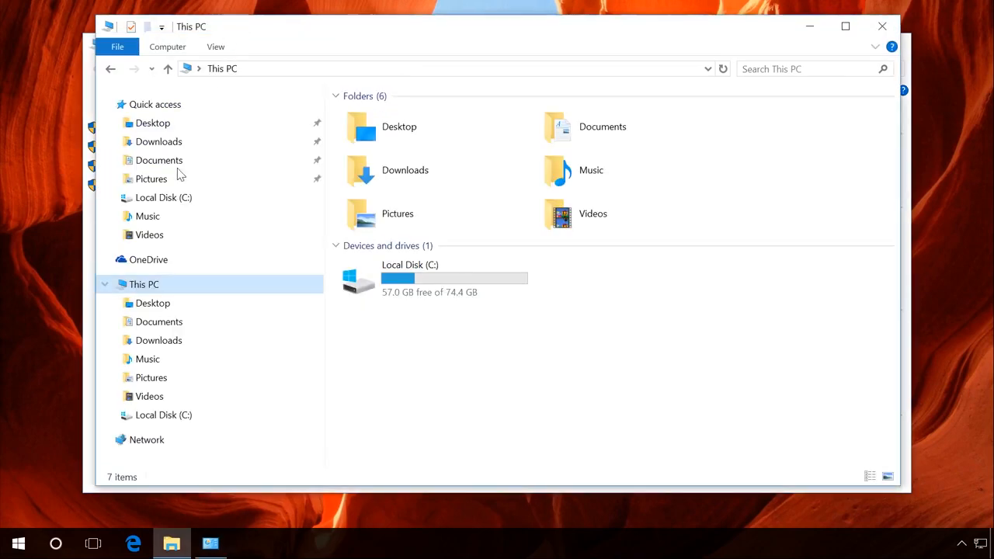
right_click(143, 284)
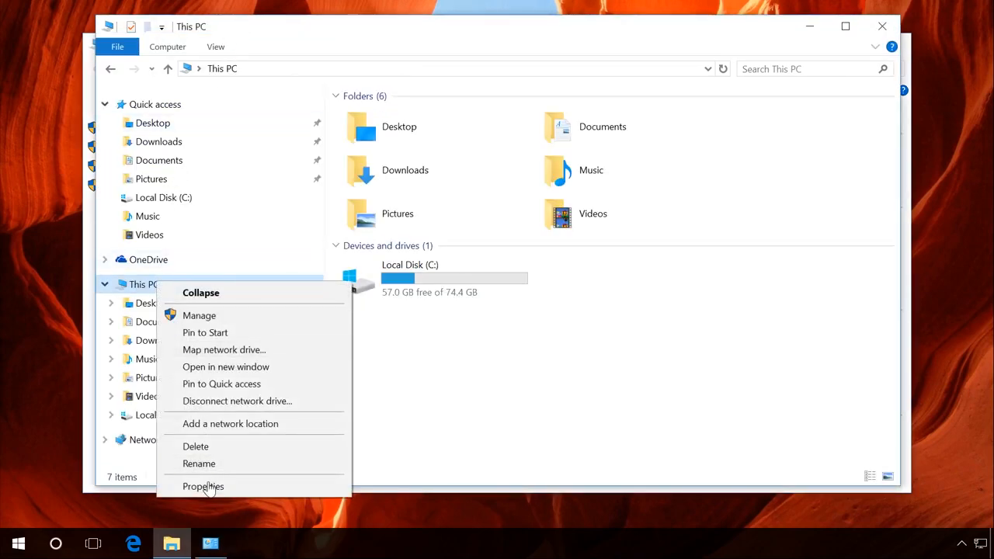
left_click(202, 486)
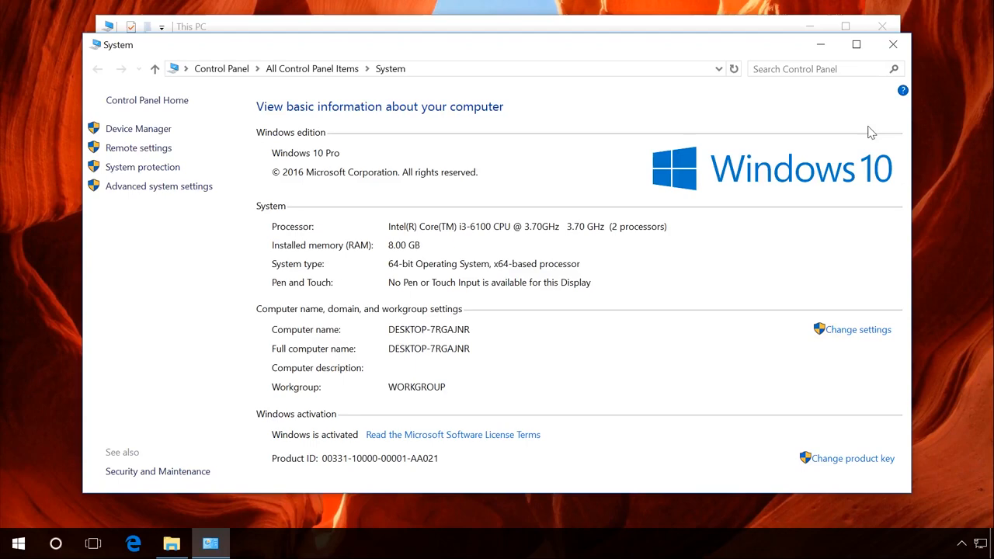
left_click(870, 44)
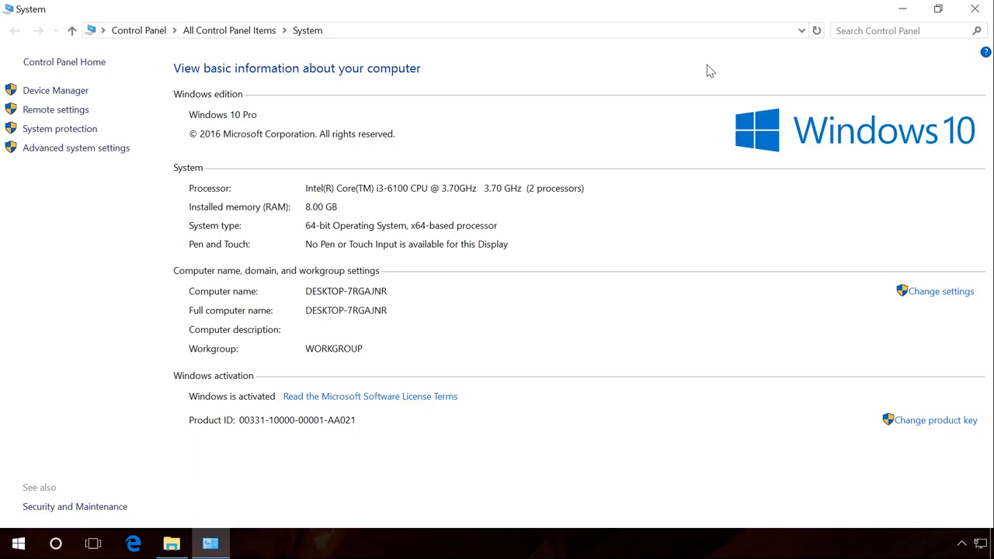
mouse_move(314, 230)
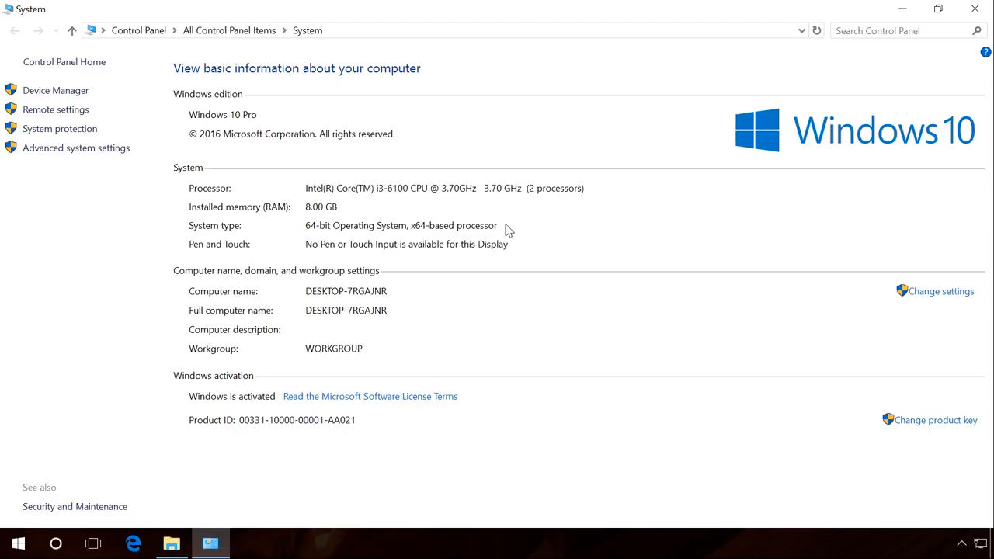
Switch Control Panel to the All Control Panel Items view.
left_click(171, 544)
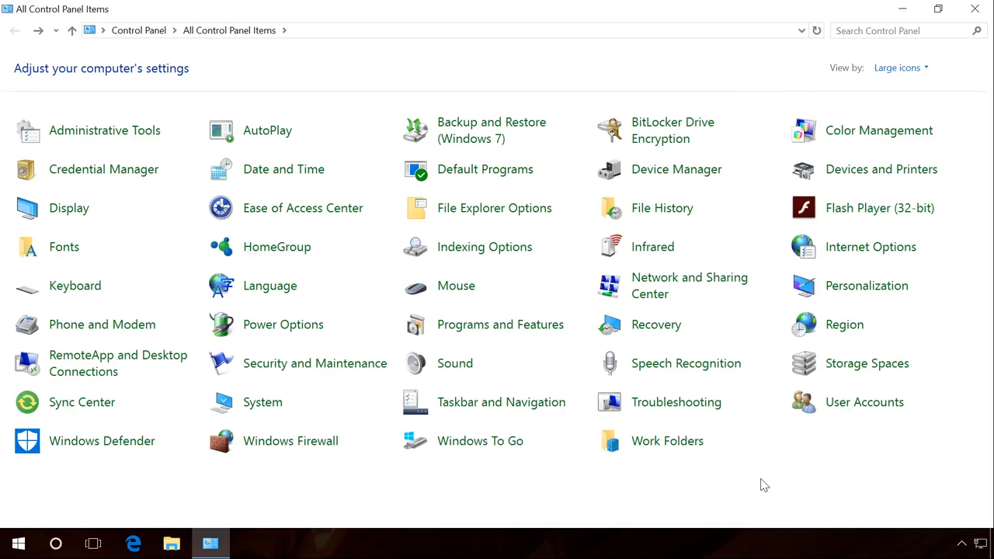
mouse_move(655, 333)
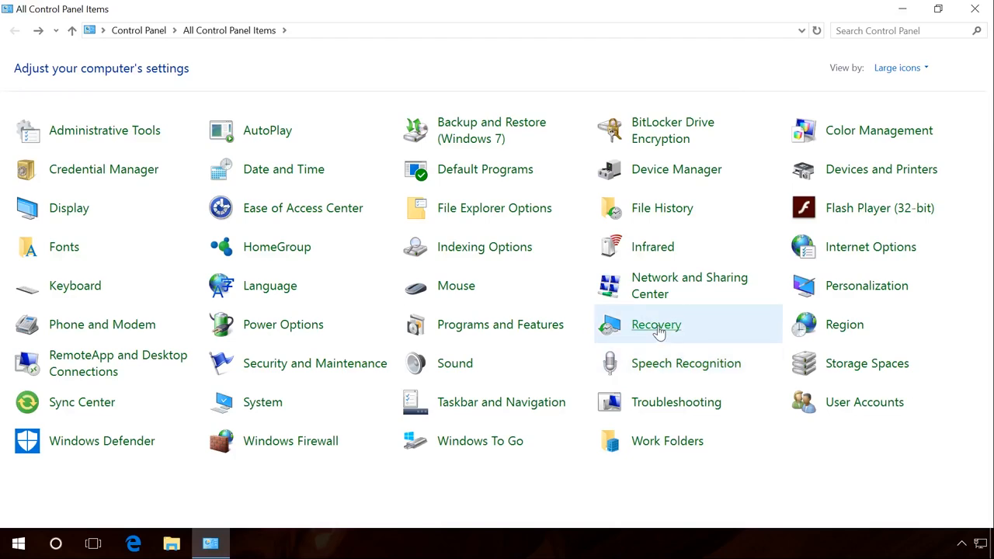
In Recovery's System Restore configuration, delete all restore points on Local Disk (C:).
left_click(655, 324)
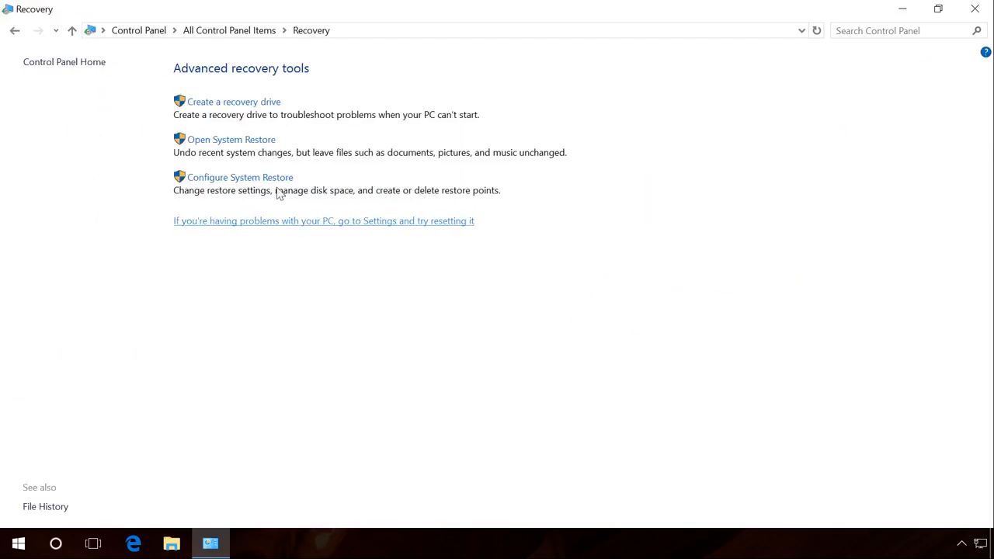
left_click(239, 177)
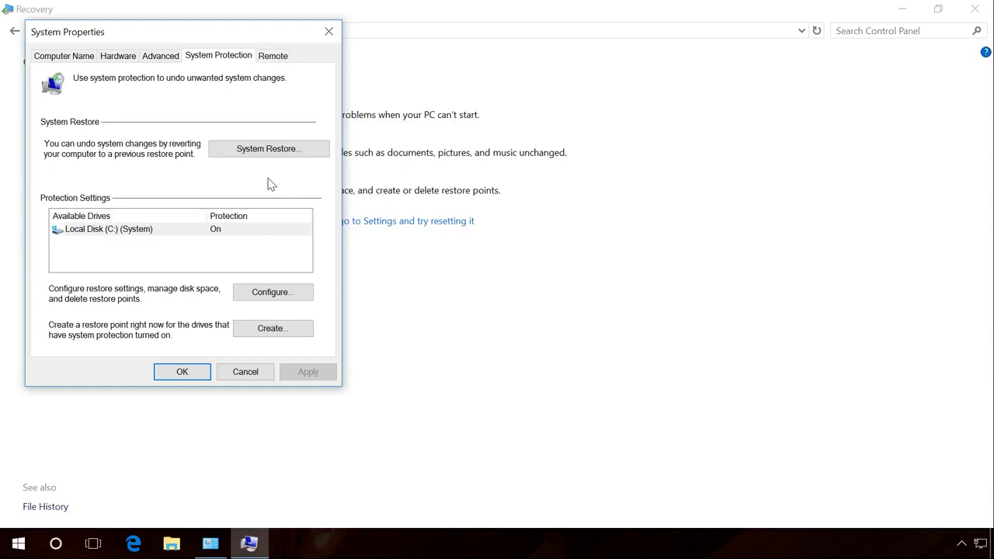
mouse_move(244, 253)
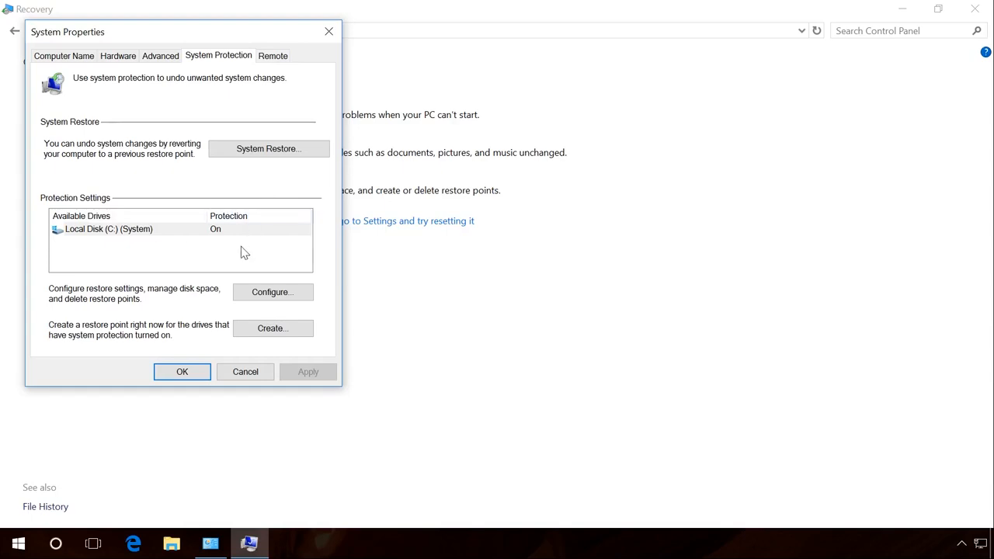
mouse_move(265, 295)
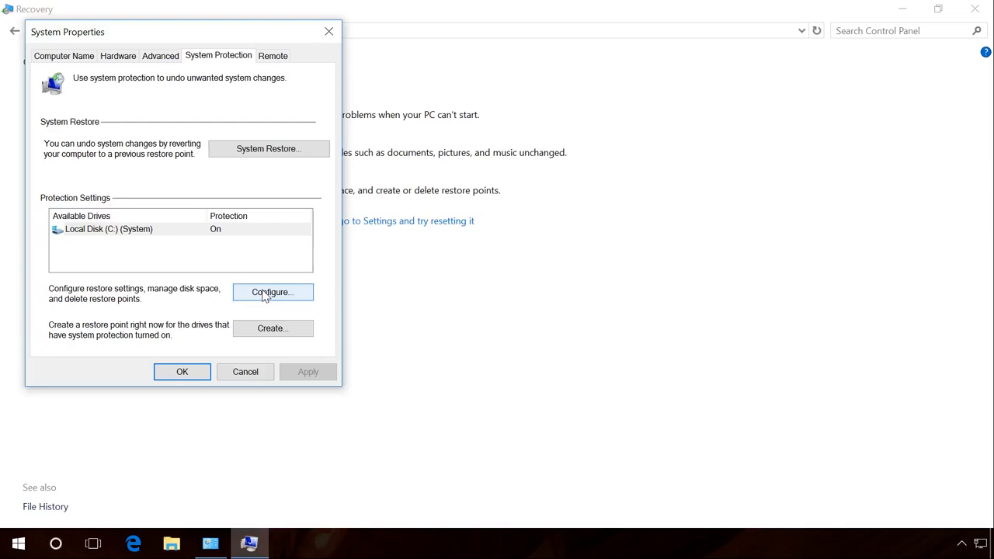
left_click(273, 292)
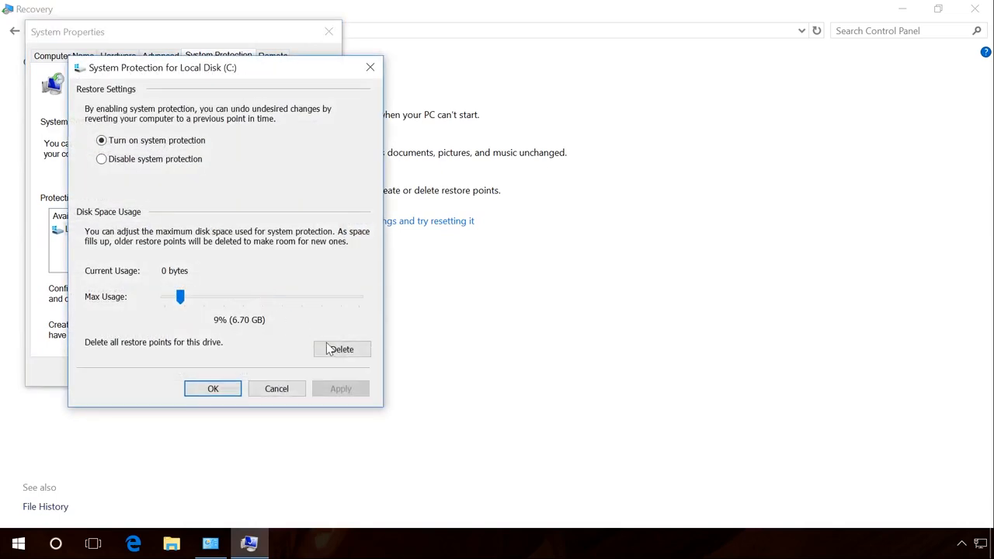
left_click(342, 348)
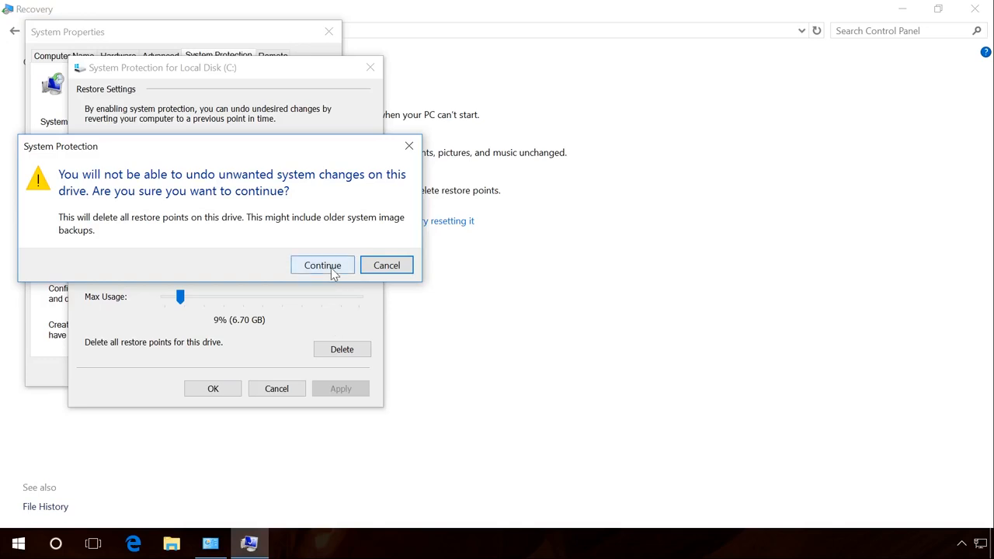
left_click(324, 264)
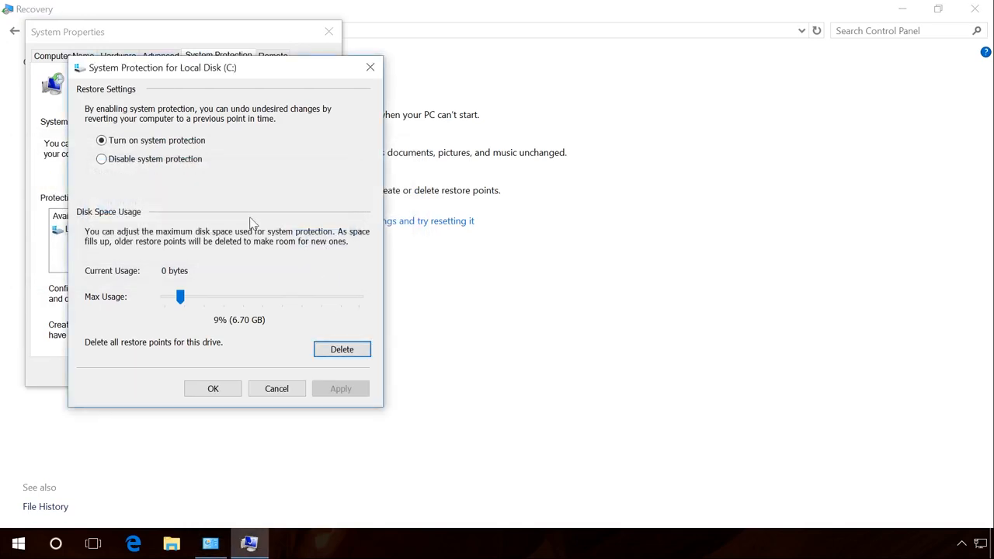
Disable system protection for Local Disk (C:) and confirm the settings.
left_click(101, 158)
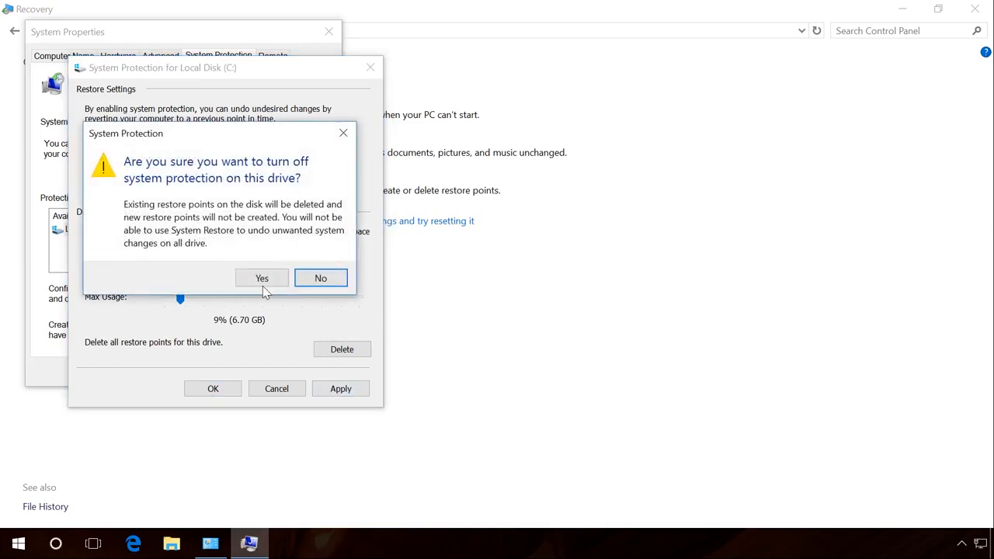
left_click(261, 278)
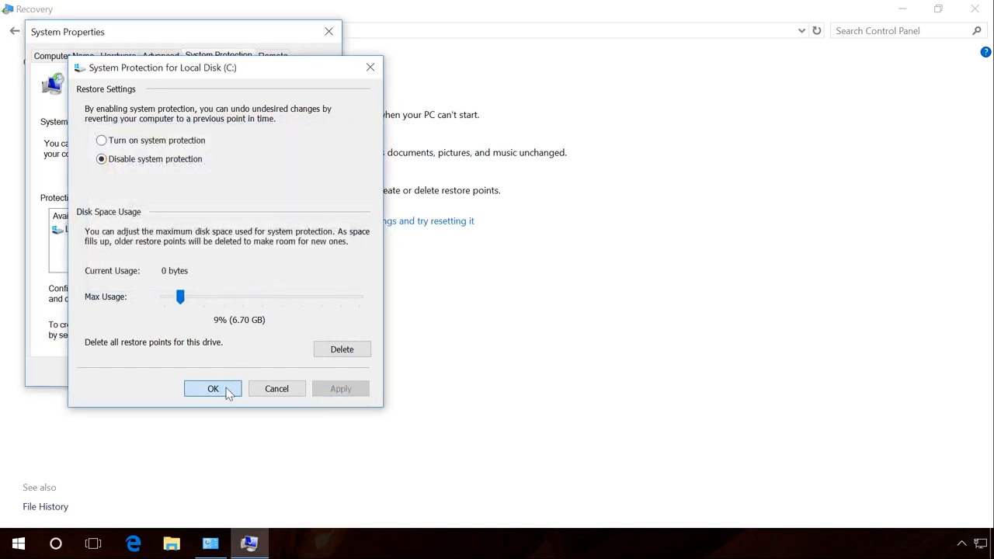
left_click(213, 388)
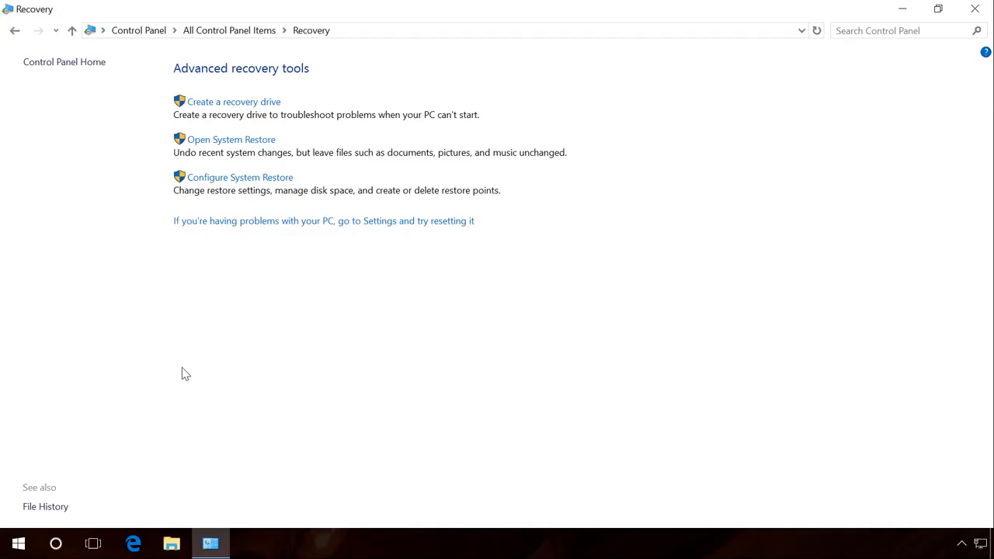
Select the High performance power plan, then return to the System information page.
left_click(974, 10)
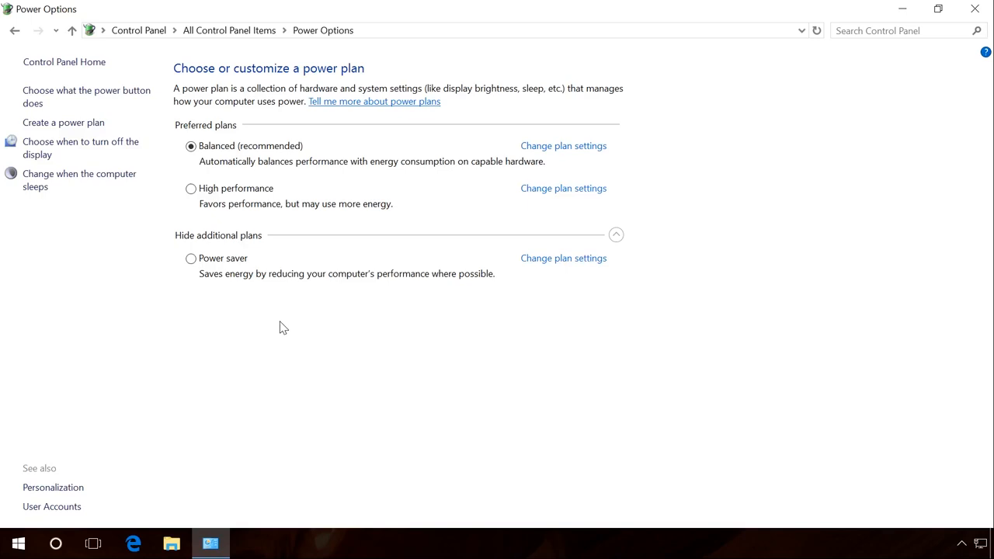
left_click(191, 188)
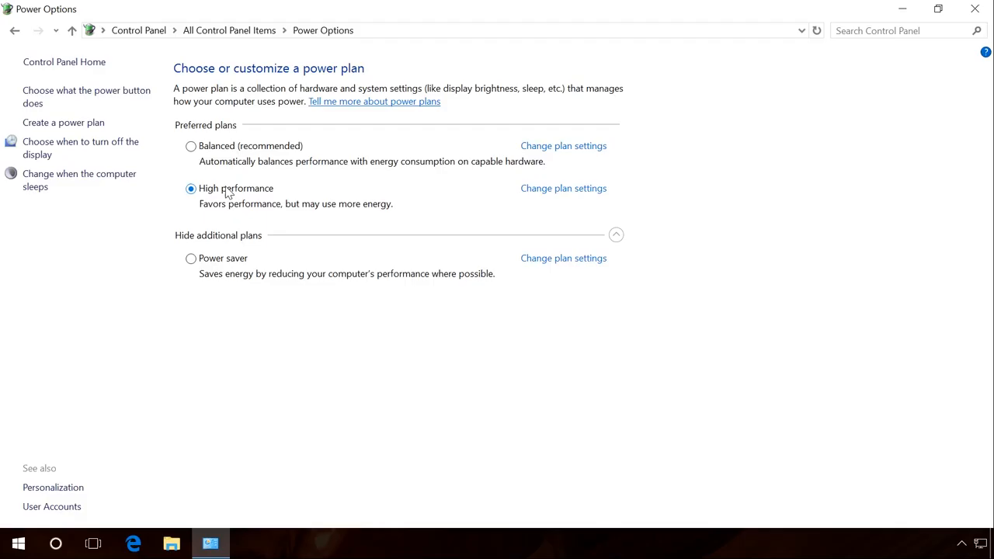
left_click(230, 31)
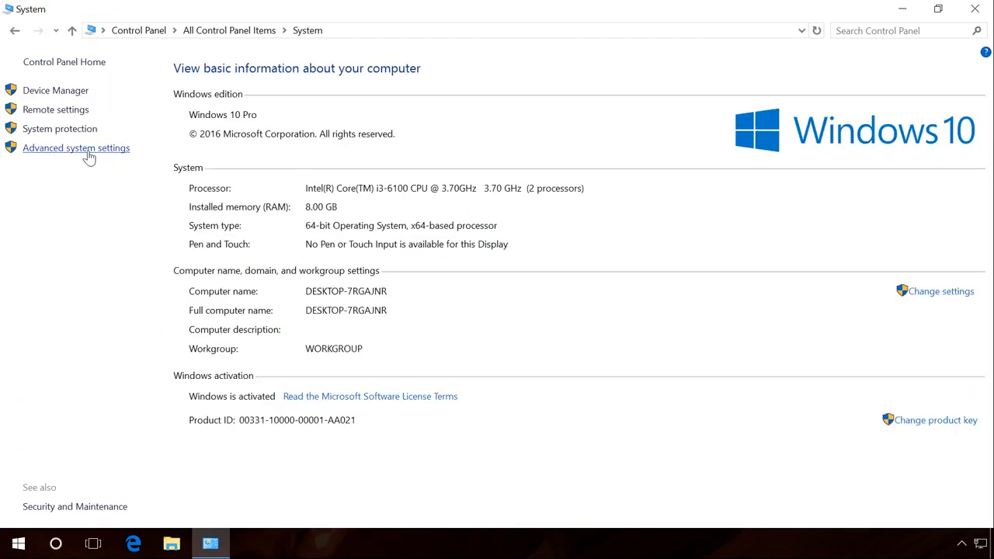
Reach the virtual memory settings through Advanced system settings and Performance Options.
left_click(76, 147)
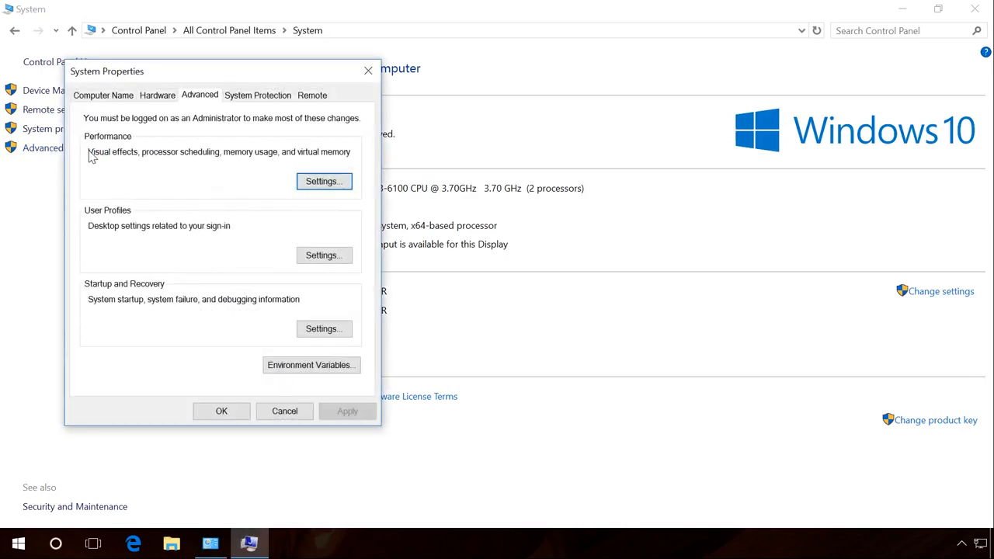
left_click(323, 180)
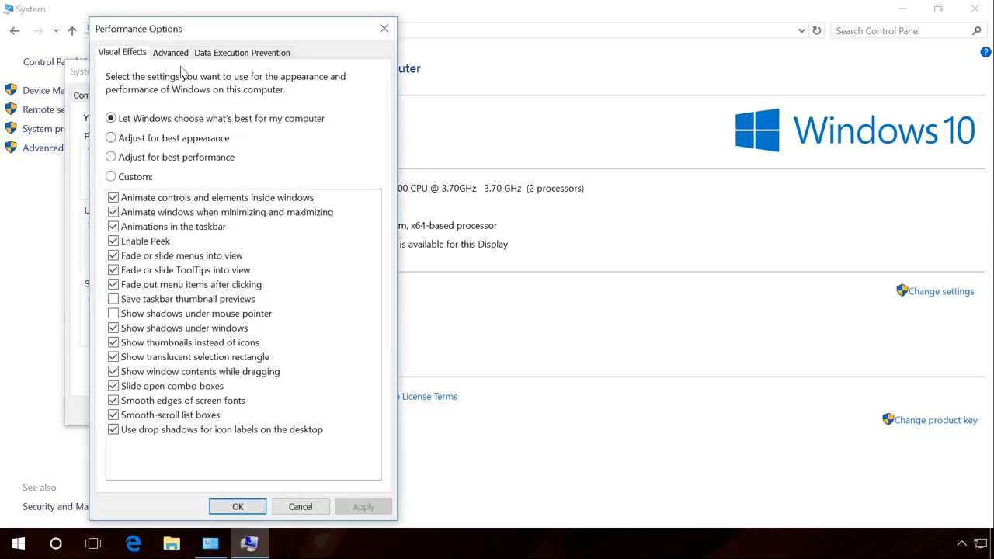
left_click(171, 53)
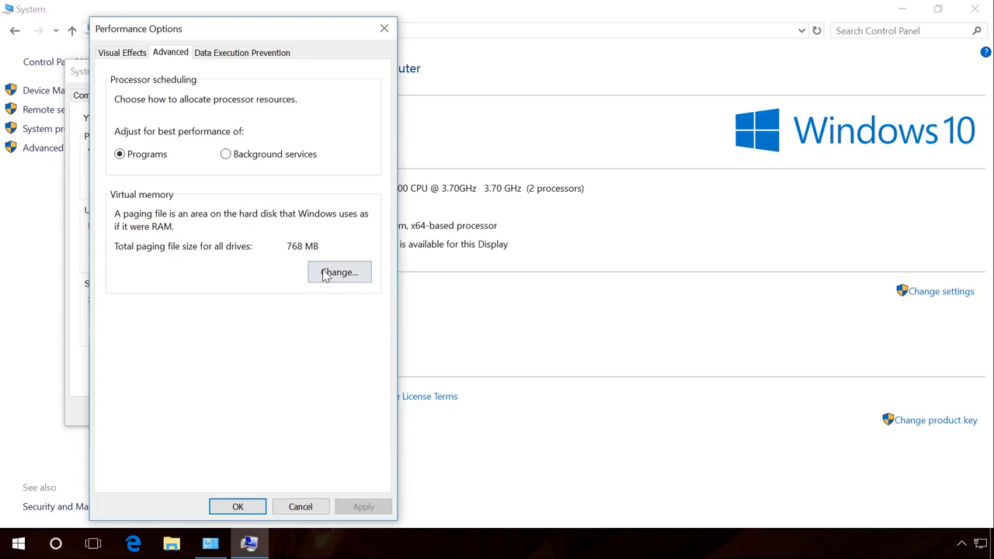
left_click(338, 272)
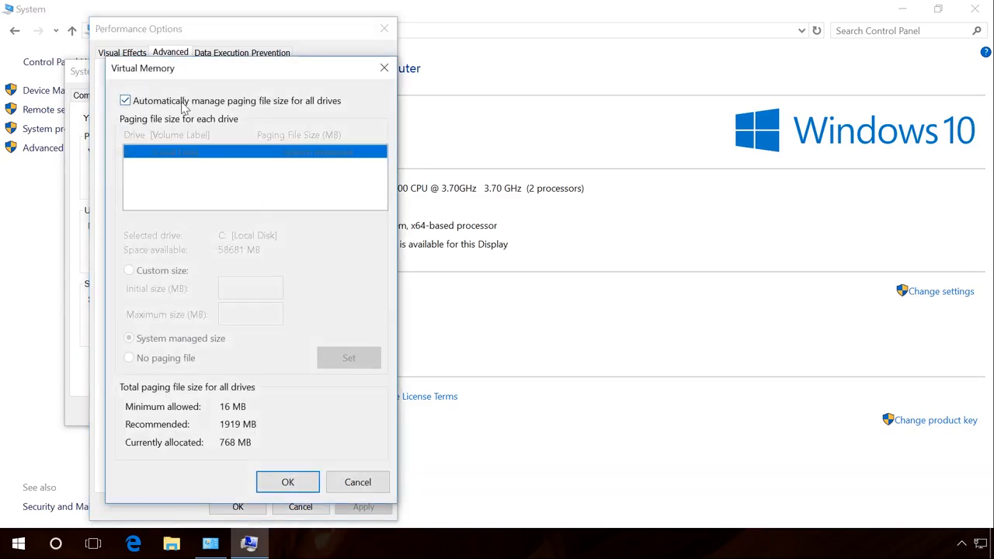
Try a custom paging file size, then cancel, leaving it at 768 MB.
left_click(125, 99)
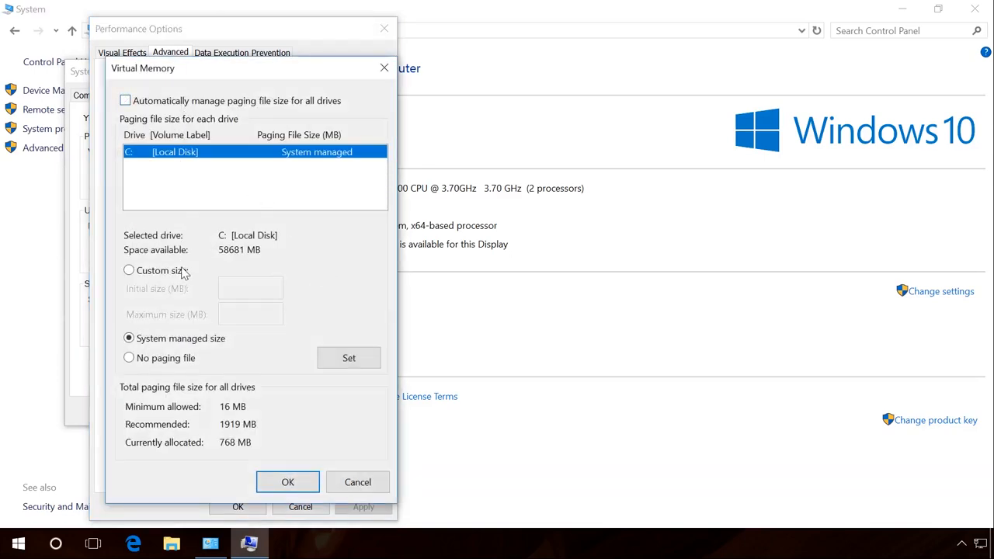
left_click(129, 270)
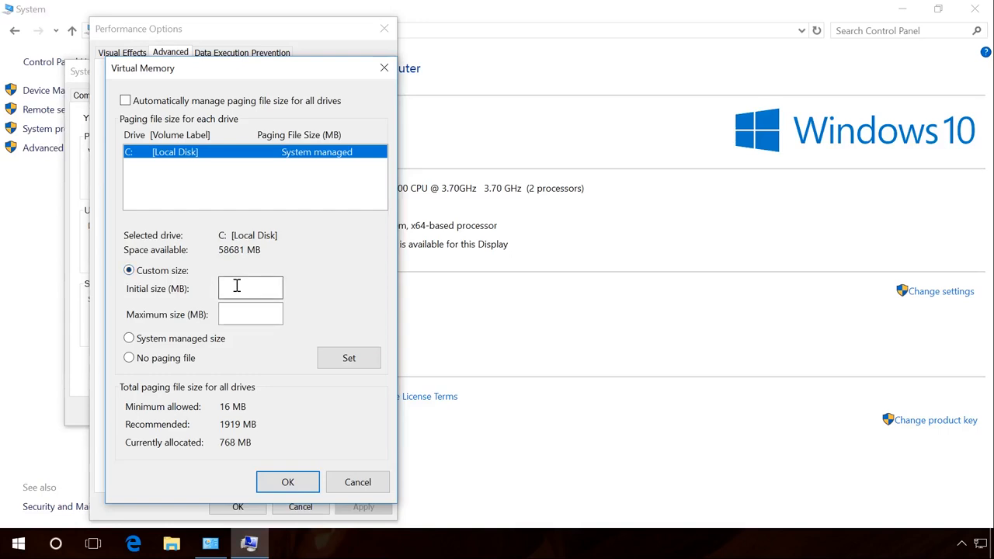
left_click(250, 287)
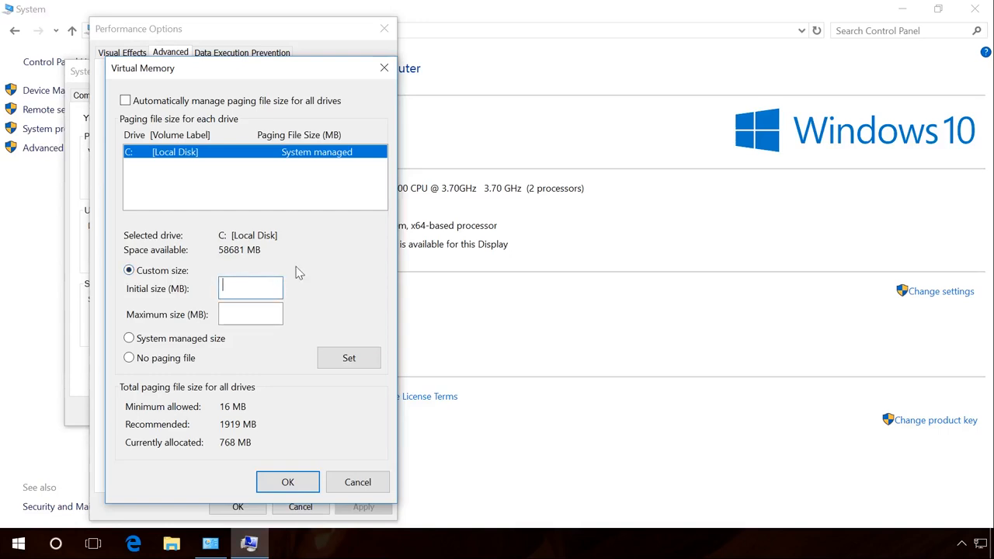
type("2000")
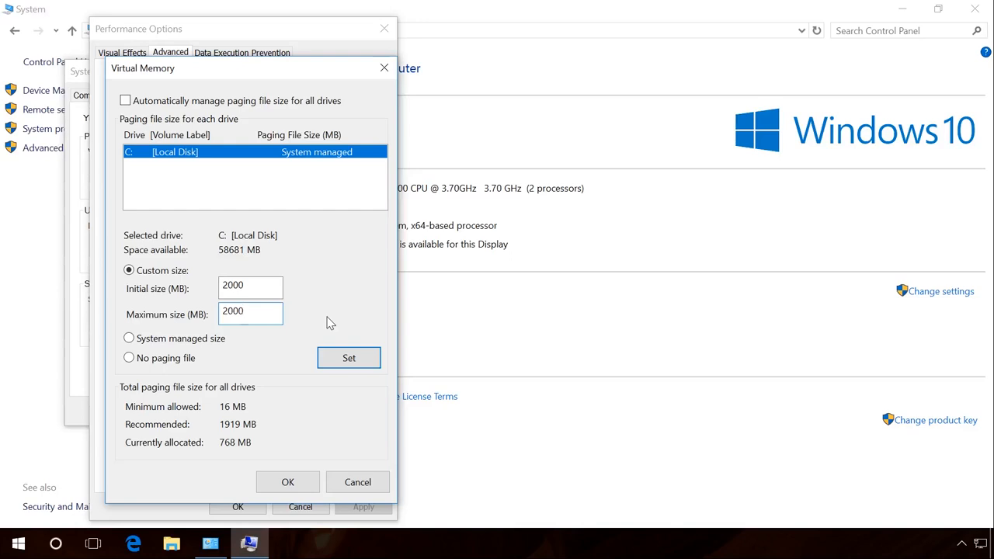
left_click(357, 482)
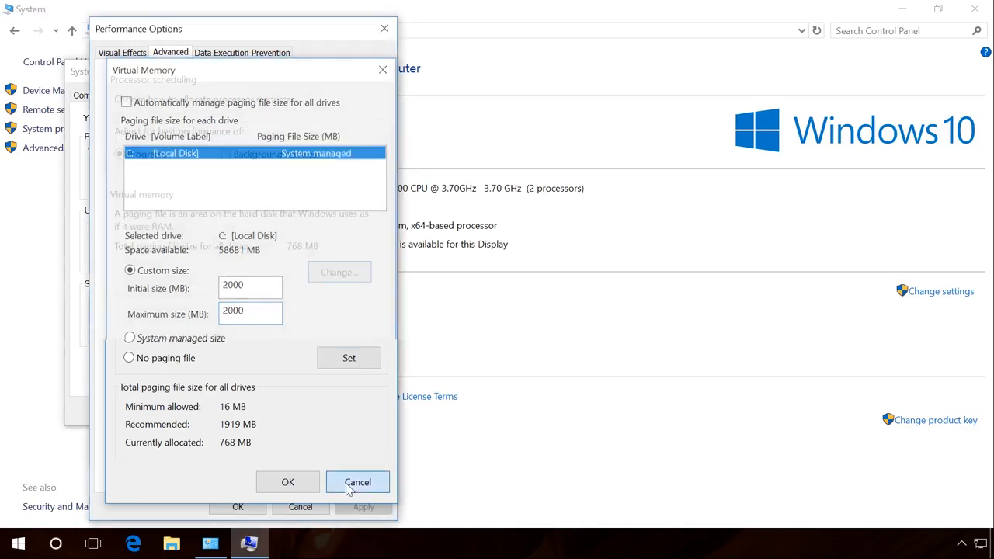
left_click(358, 482)
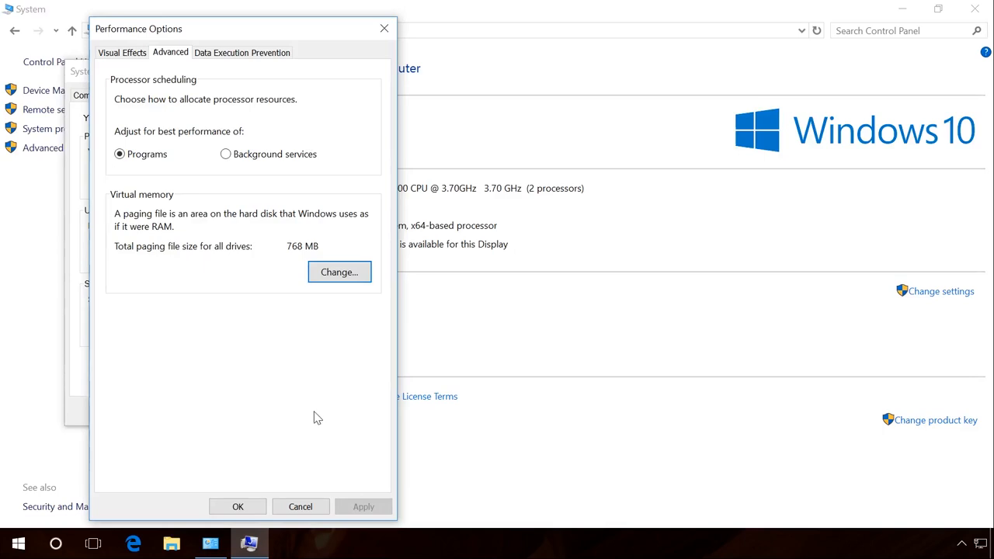
mouse_move(156, 99)
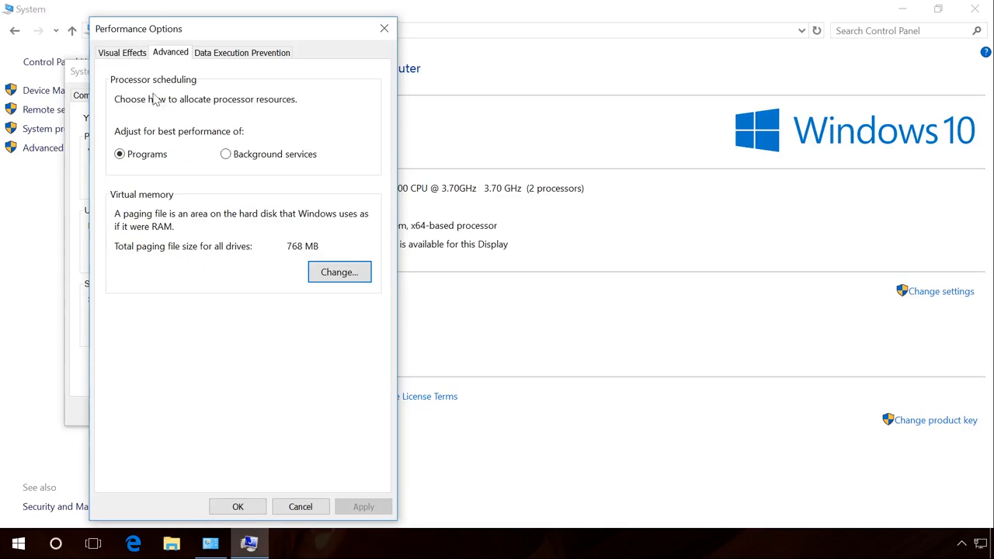
Set Visual Effects to 'Adjust for best performance' and apply it.
left_click(121, 53)
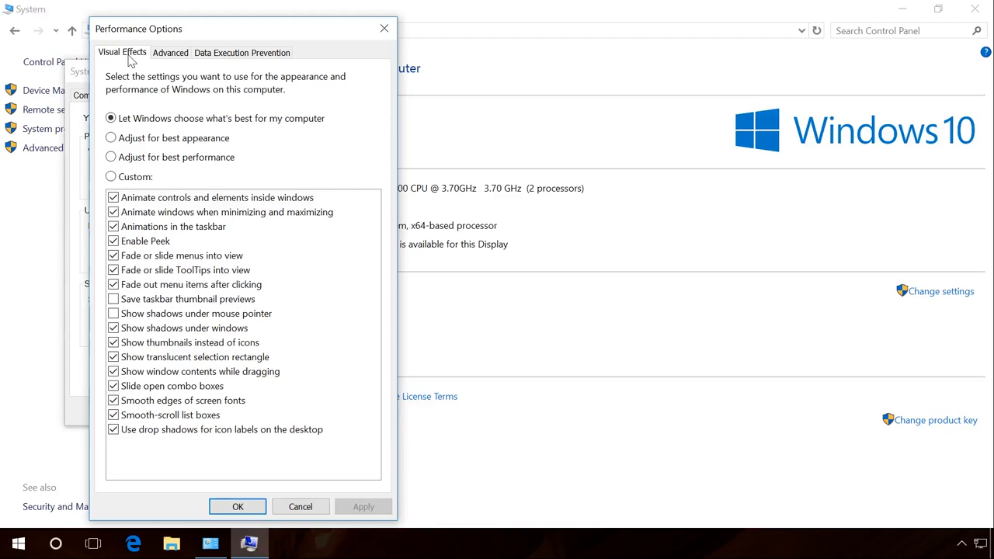
mouse_move(132, 161)
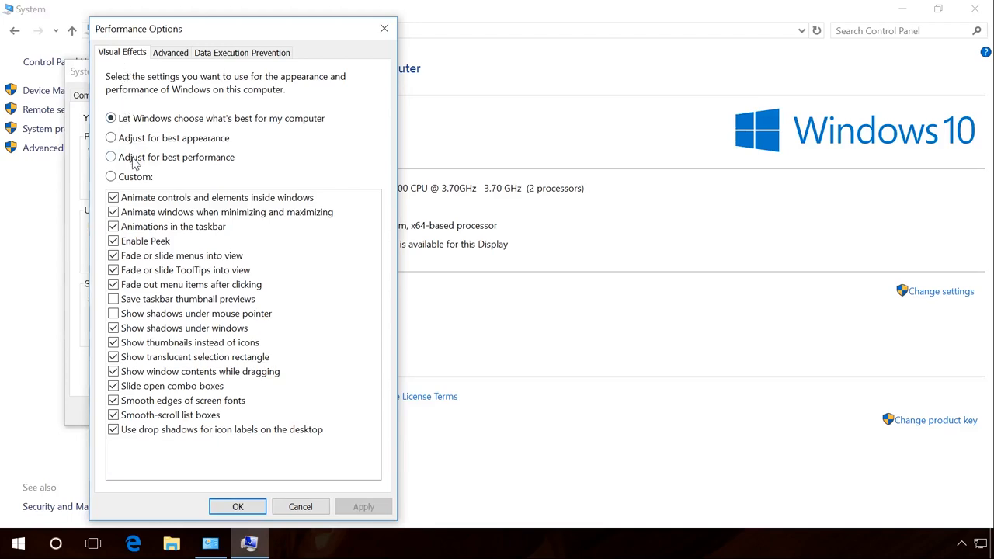
left_click(110, 157)
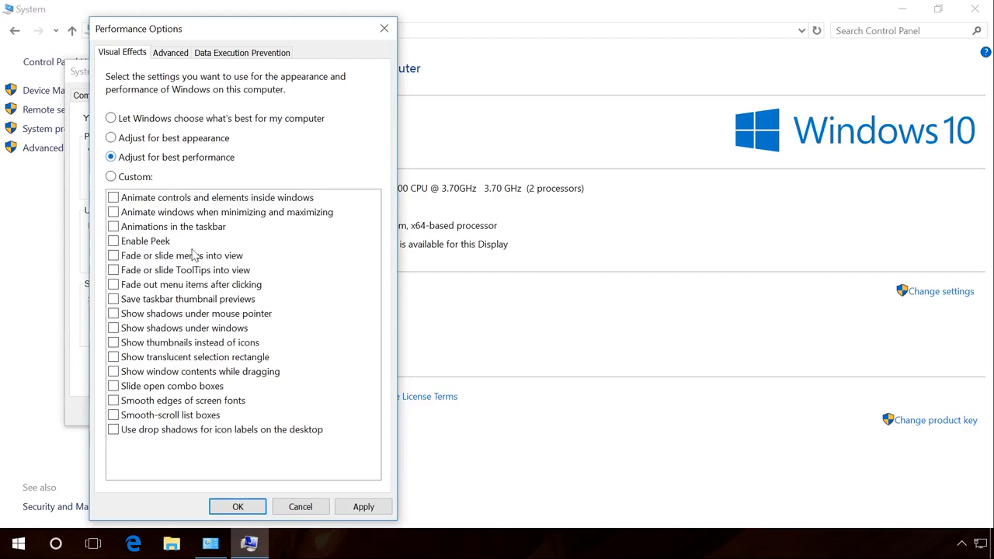
left_click(364, 506)
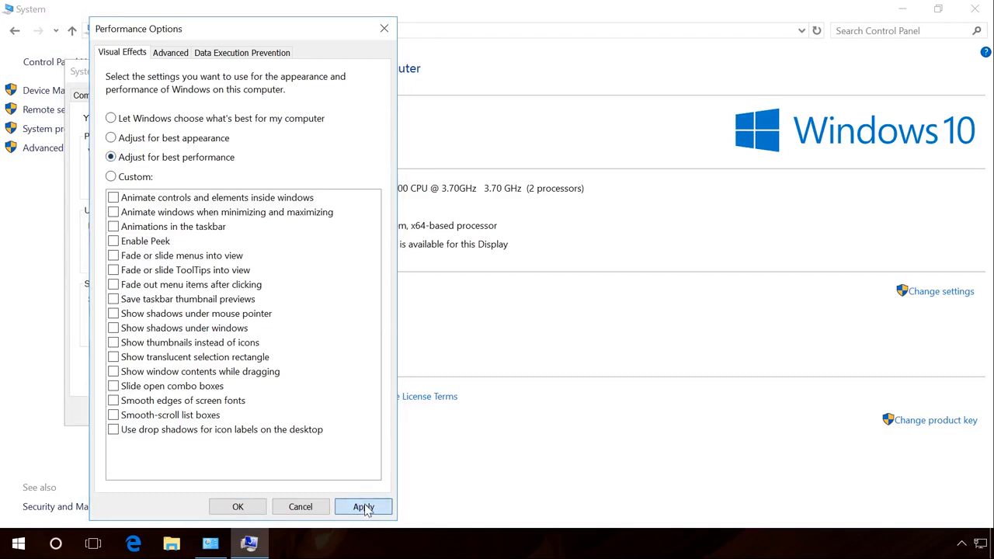
left_click(364, 507)
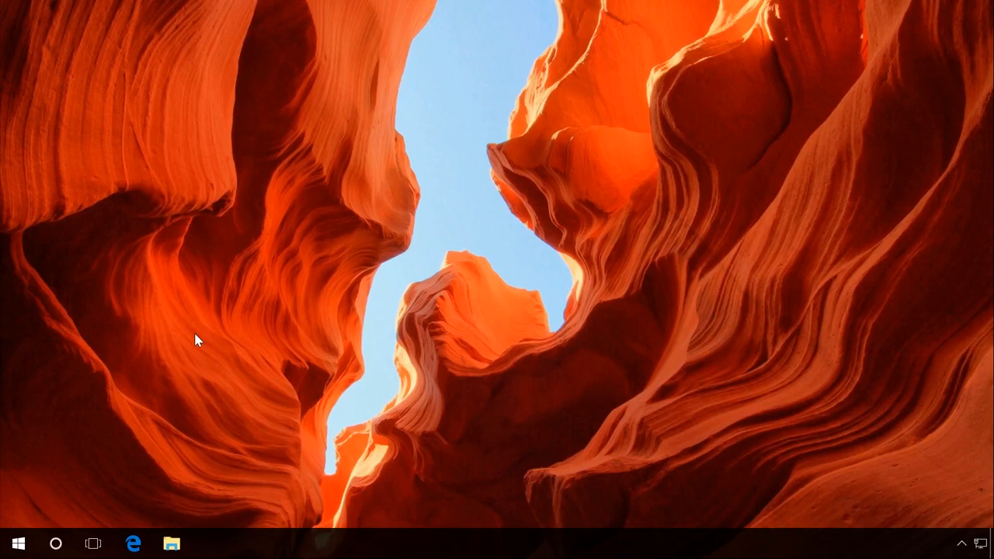
In Device Manager, search automatically for an updated VMware SVGA 3D display driver.
right_click(18, 544)
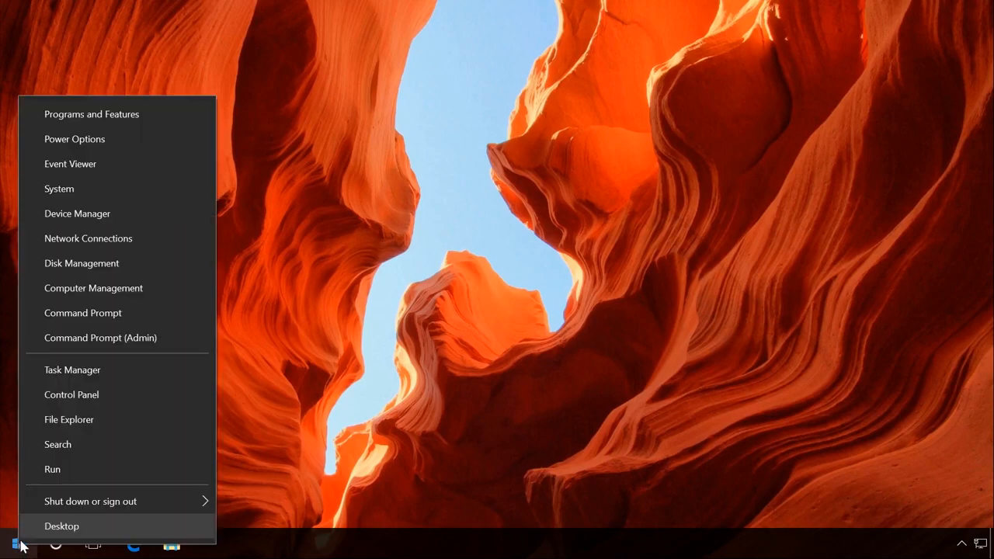
mouse_move(109, 227)
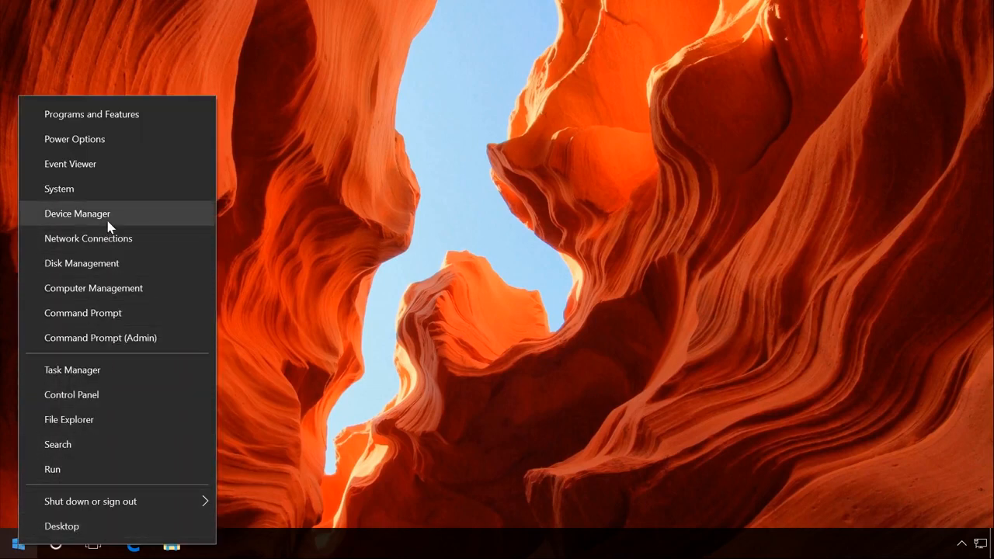
left_click(78, 215)
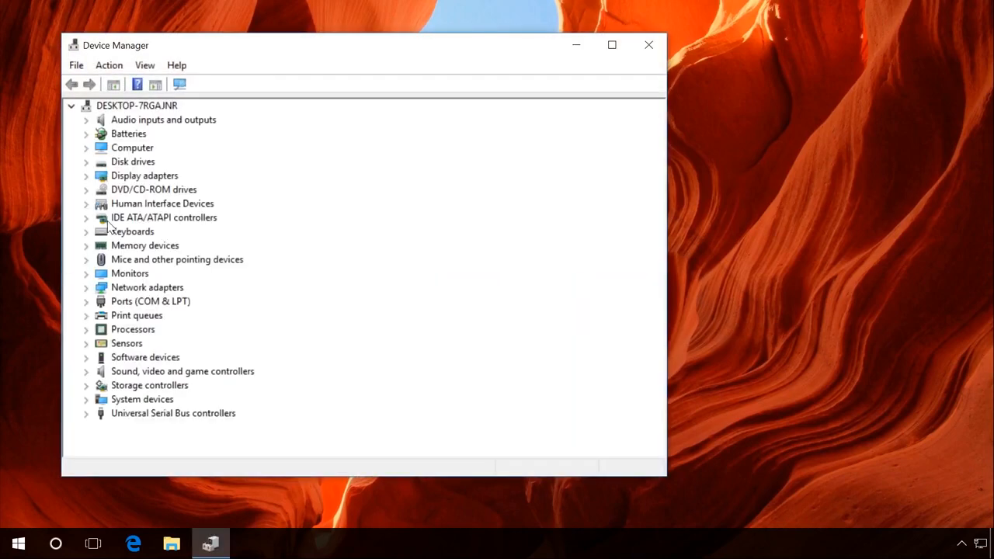
mouse_move(90, 185)
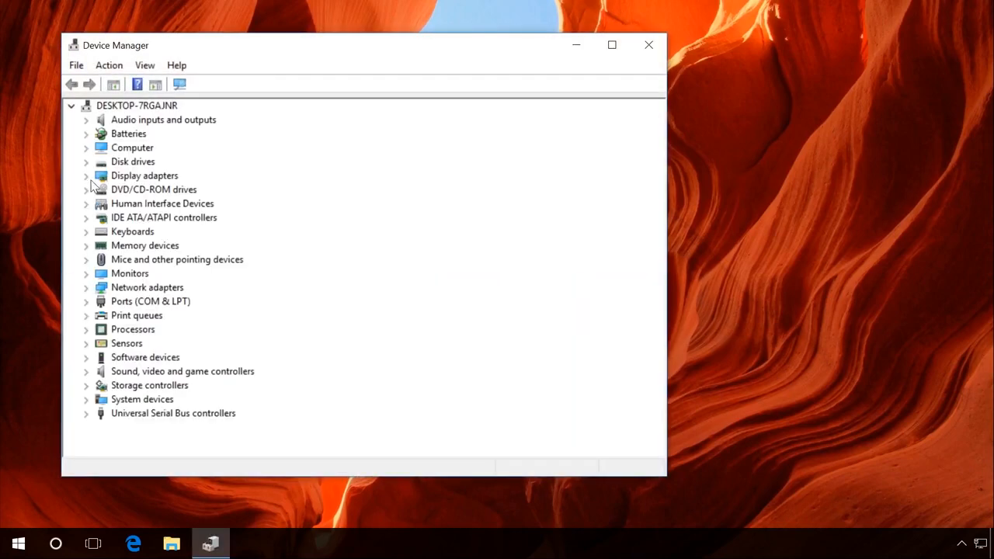
right_click(155, 190)
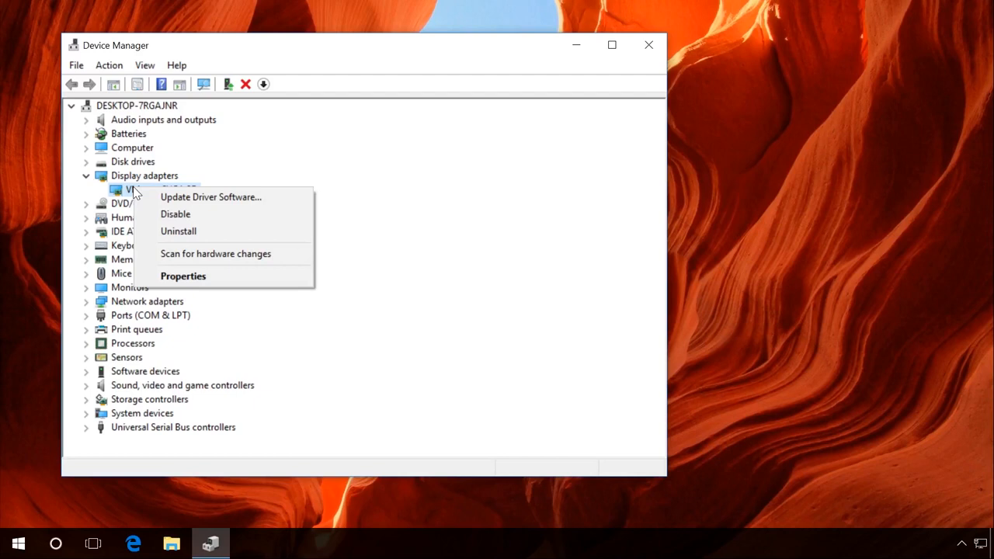
left_click(211, 196)
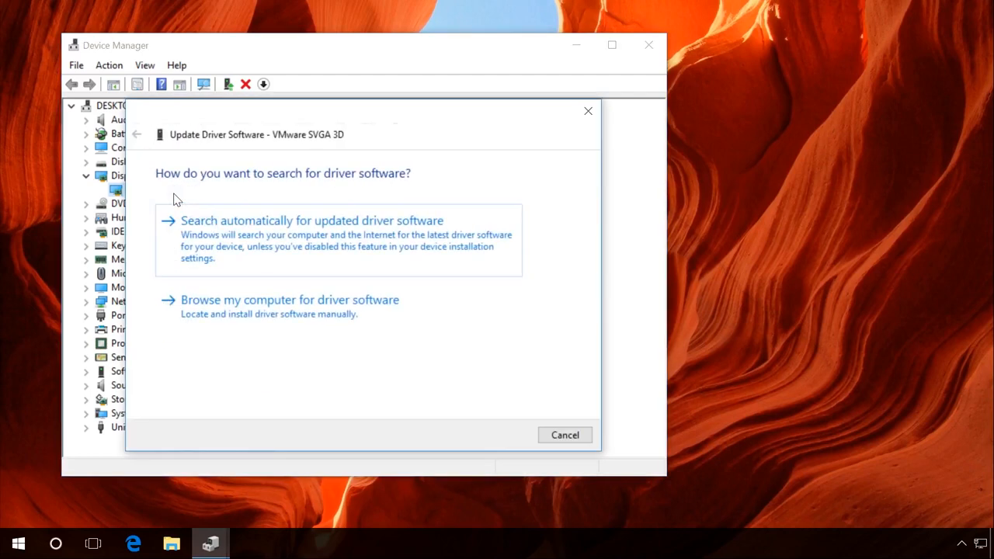
left_click(310, 221)
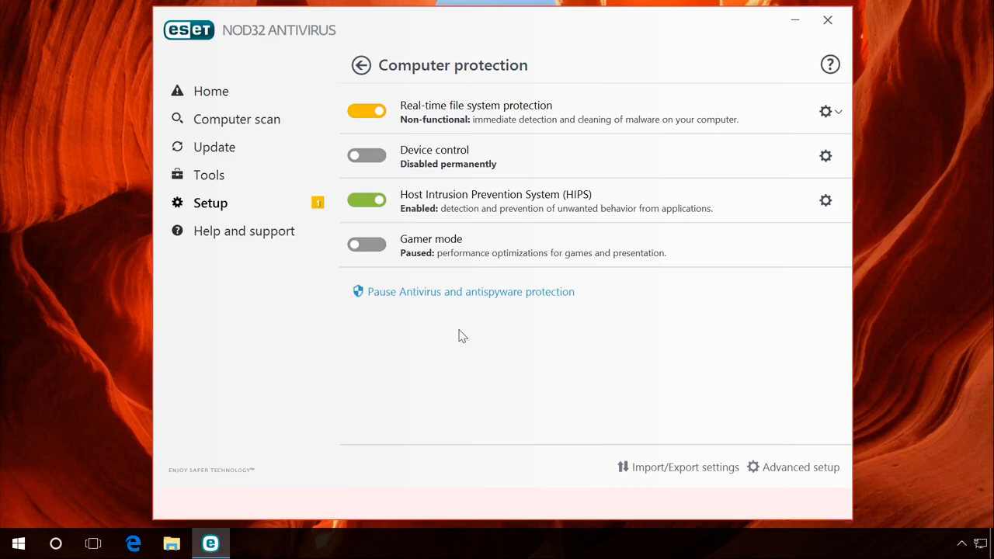
mouse_move(435, 295)
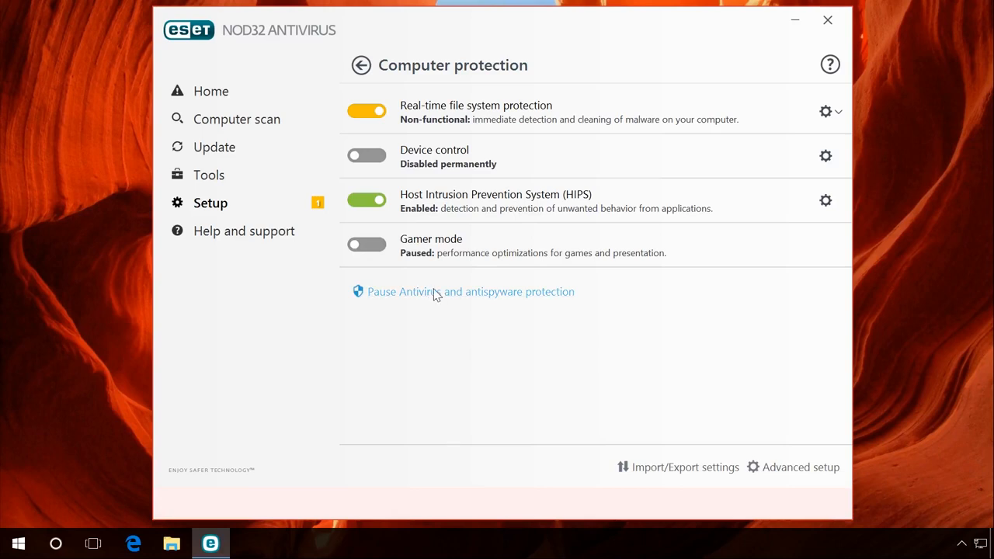
Pause ESET's antivirus and antispyware protection and close its window.
left_click(471, 292)
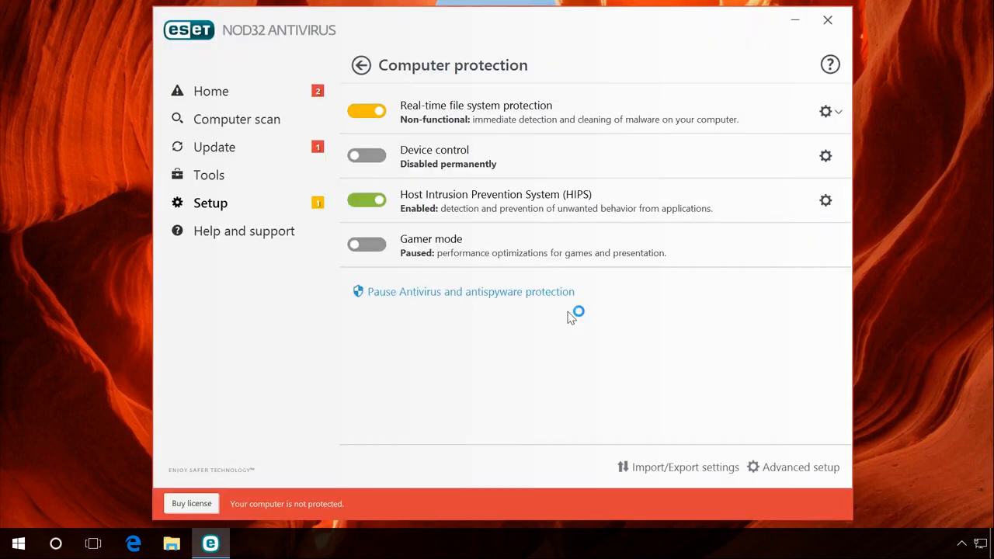
left_click(471, 292)
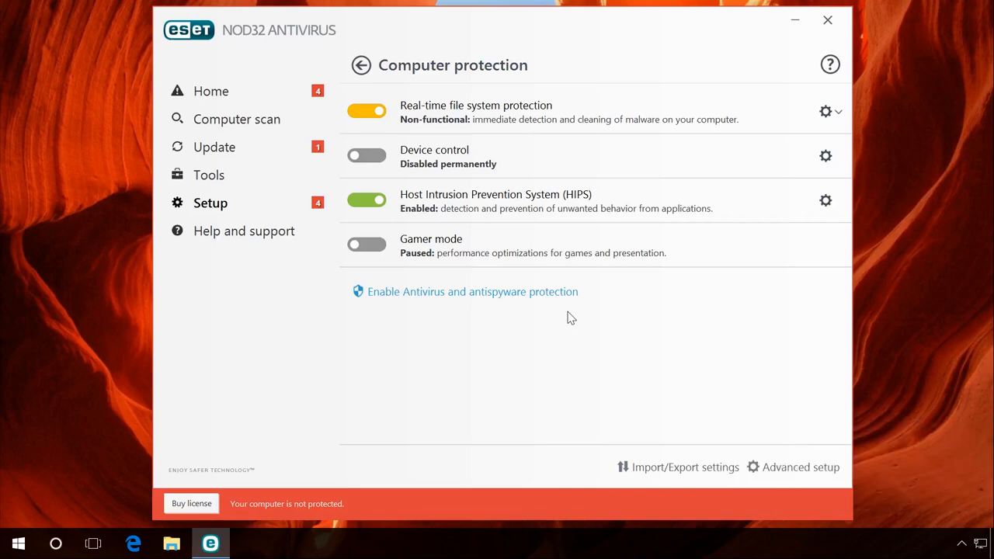
left_click(823, 22)
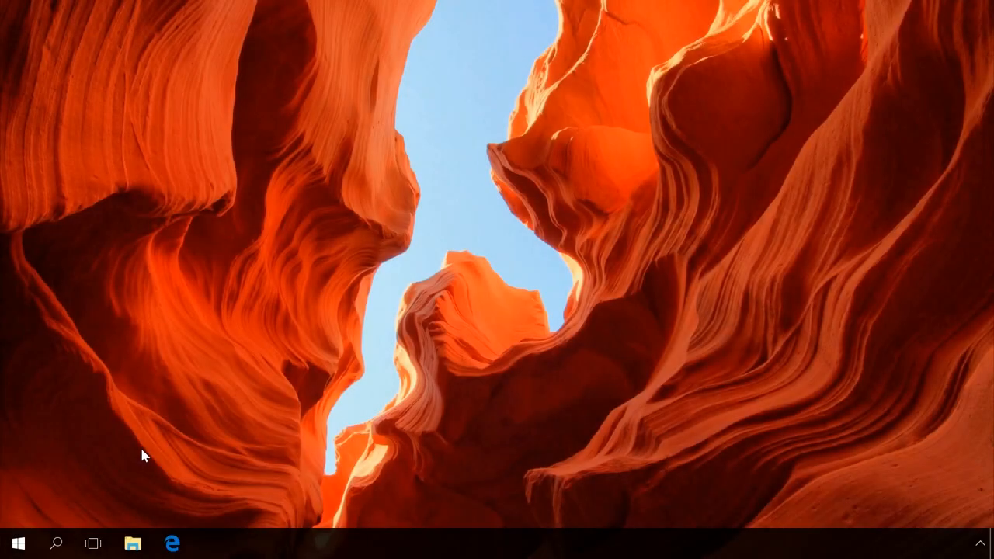
mouse_move(59, 547)
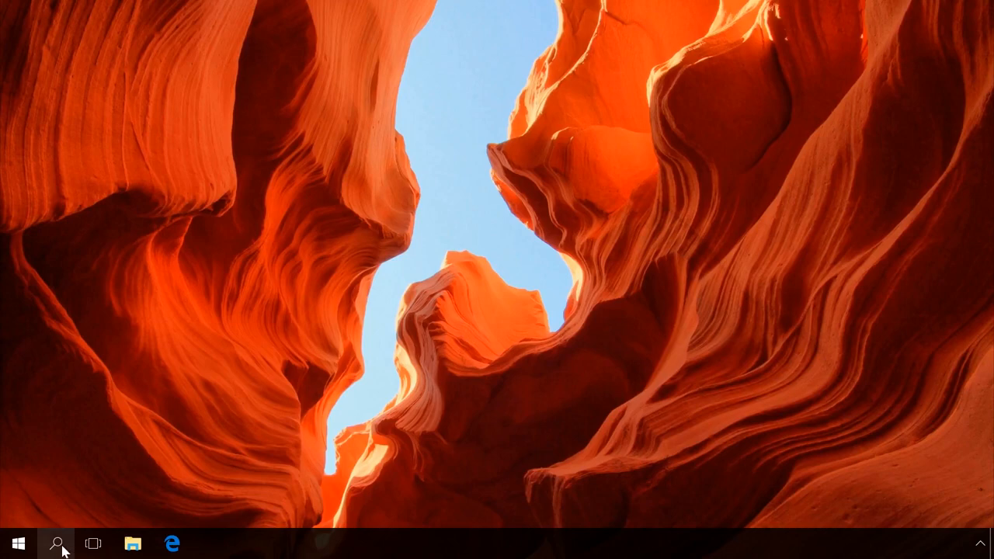
type("def")
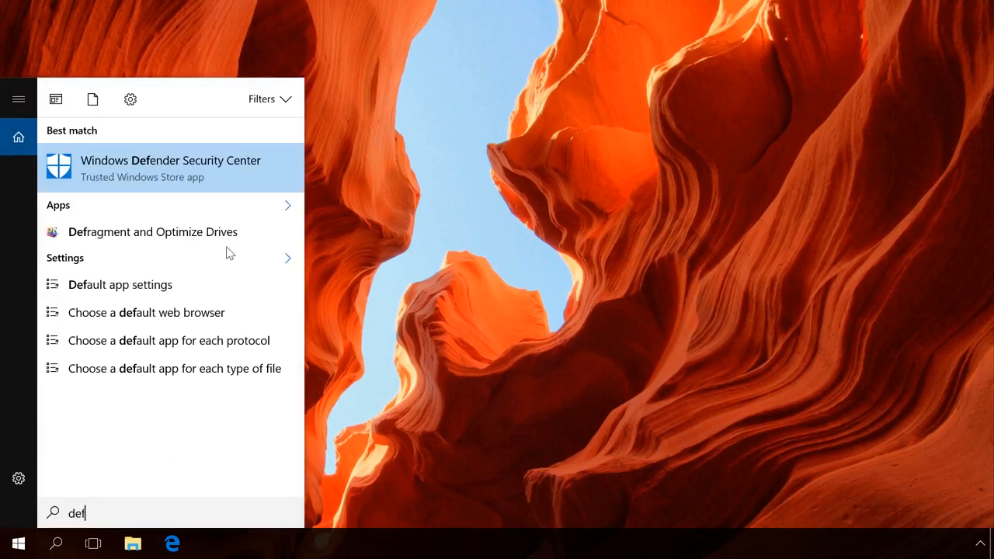
left_click(171, 168)
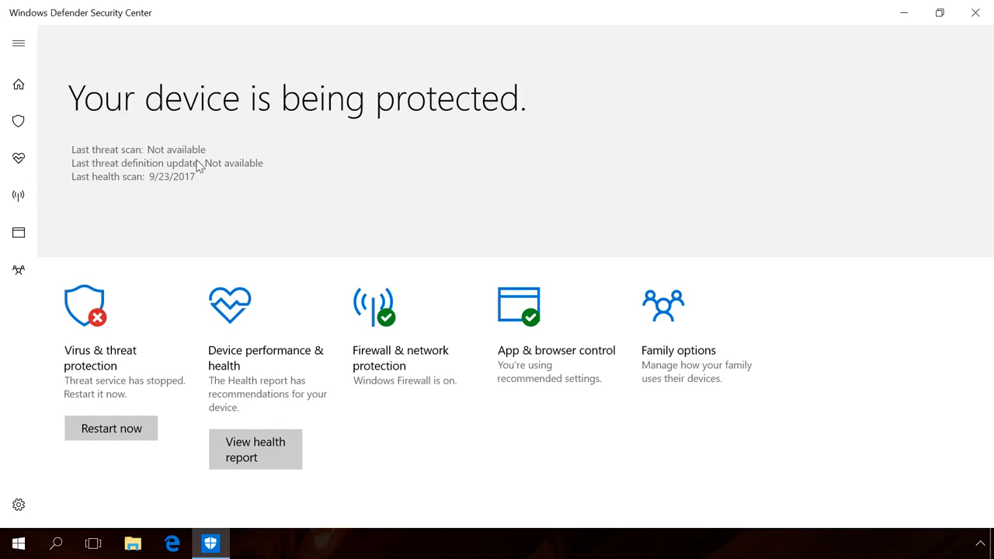
mouse_move(19, 503)
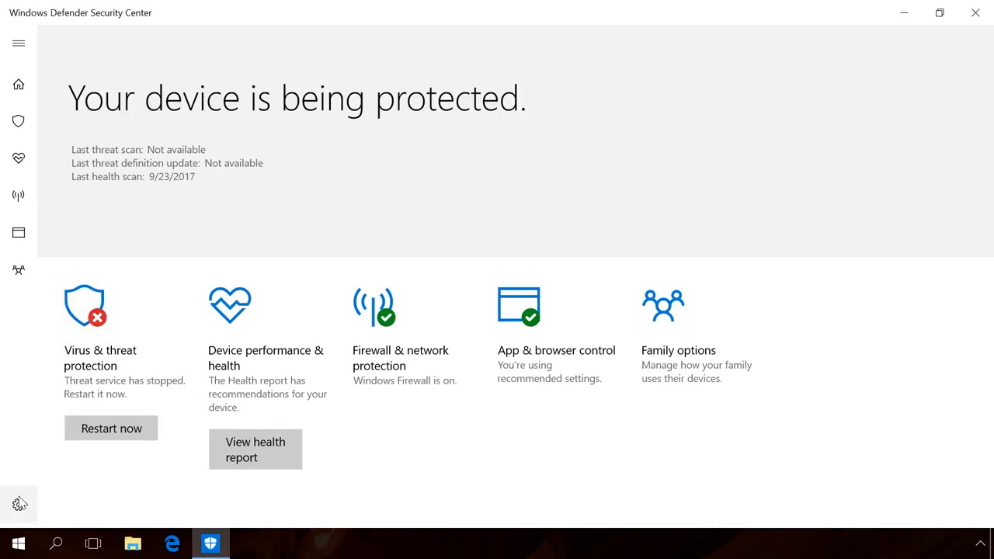
left_click(18, 503)
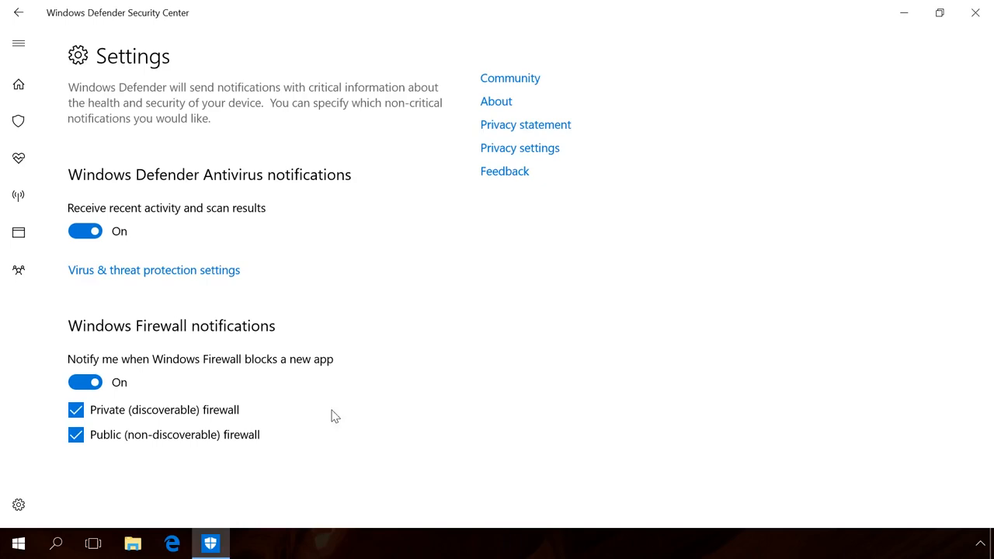
mouse_move(377, 301)
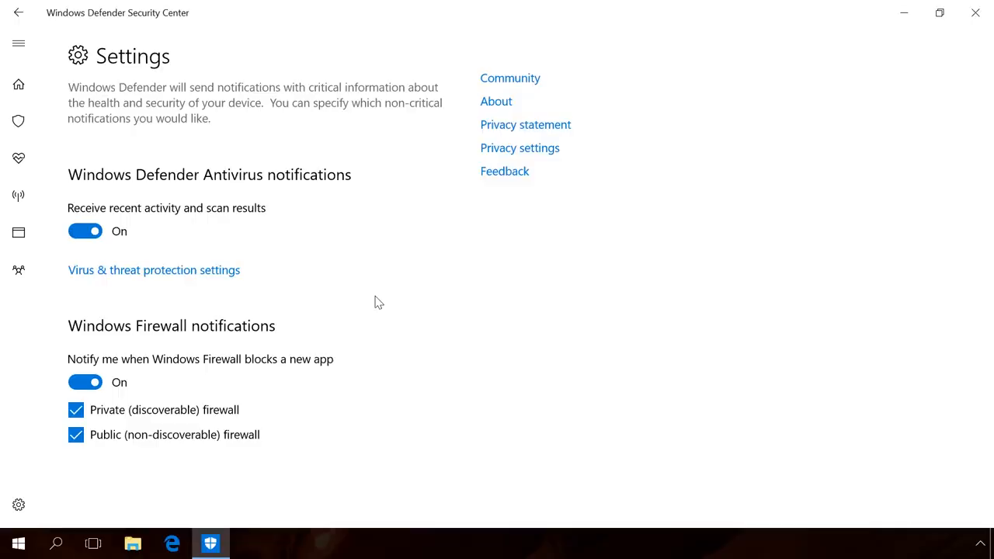
left_click(976, 13)
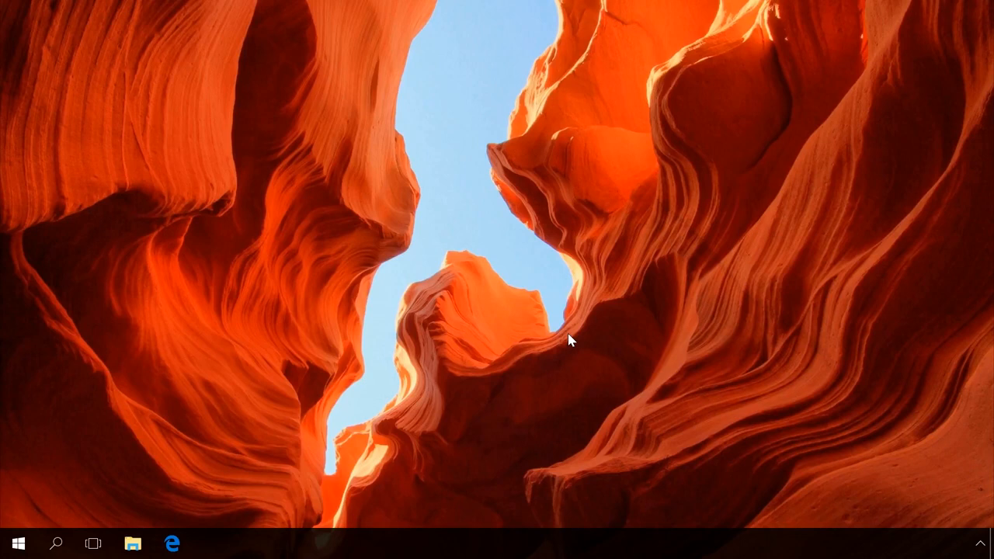
mouse_move(536, 433)
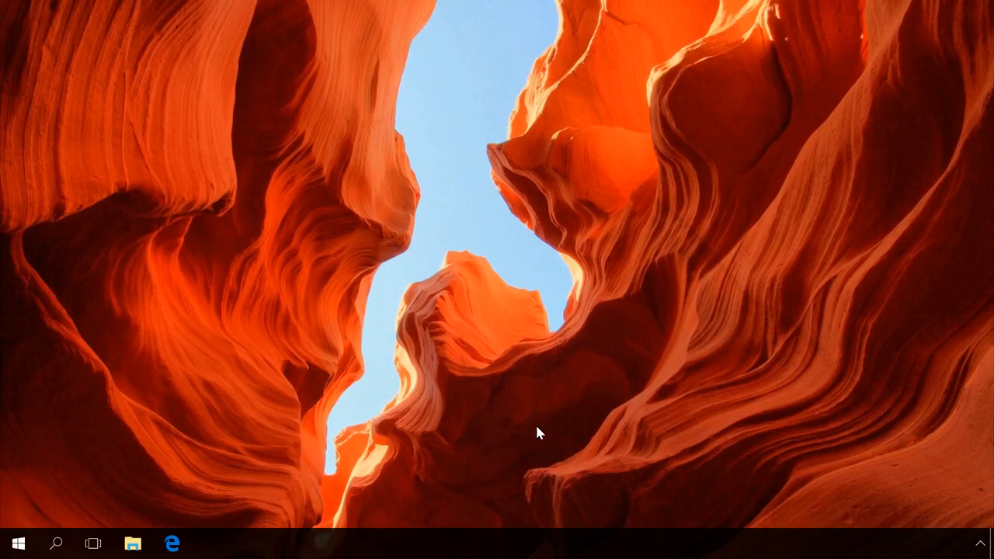
mouse_move(550, 550)
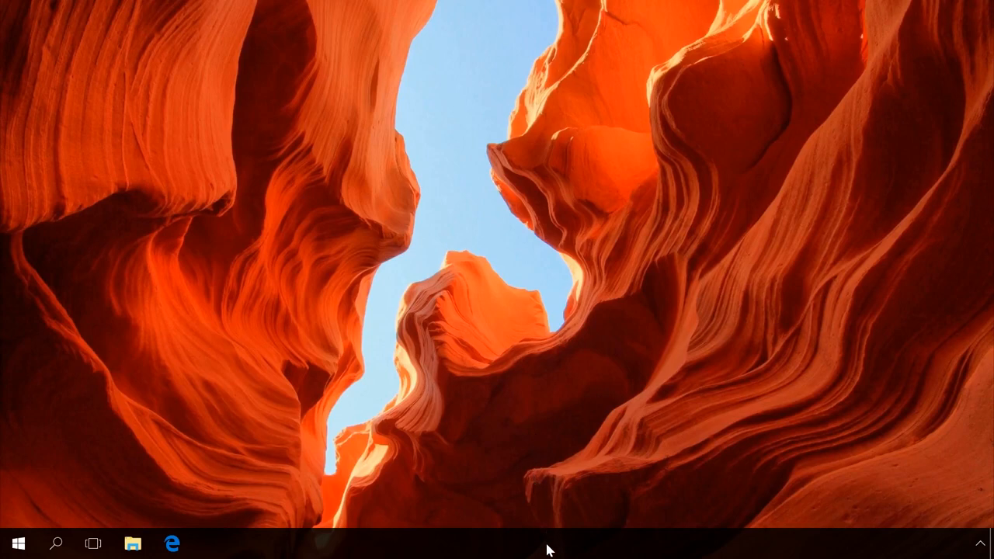
right_click(552, 553)
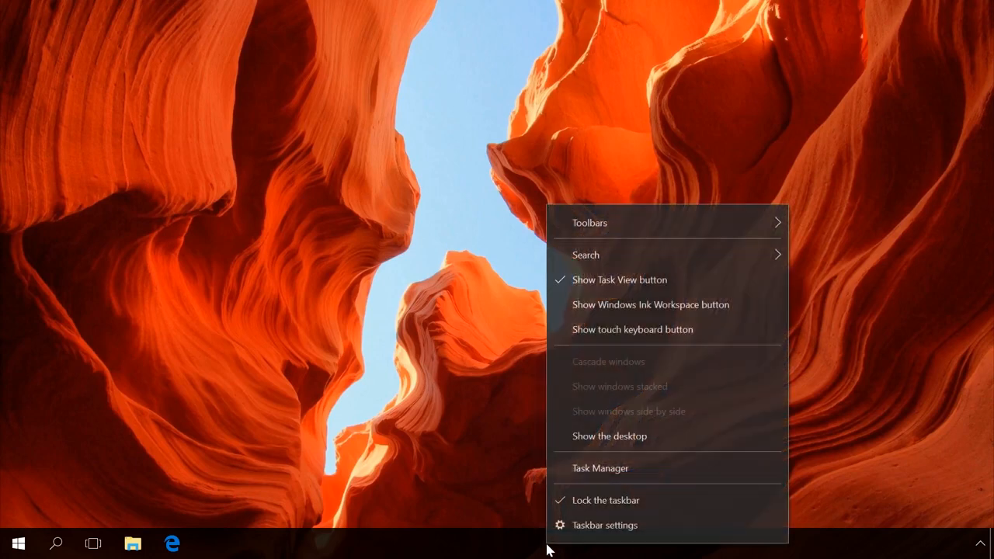
left_click(600, 469)
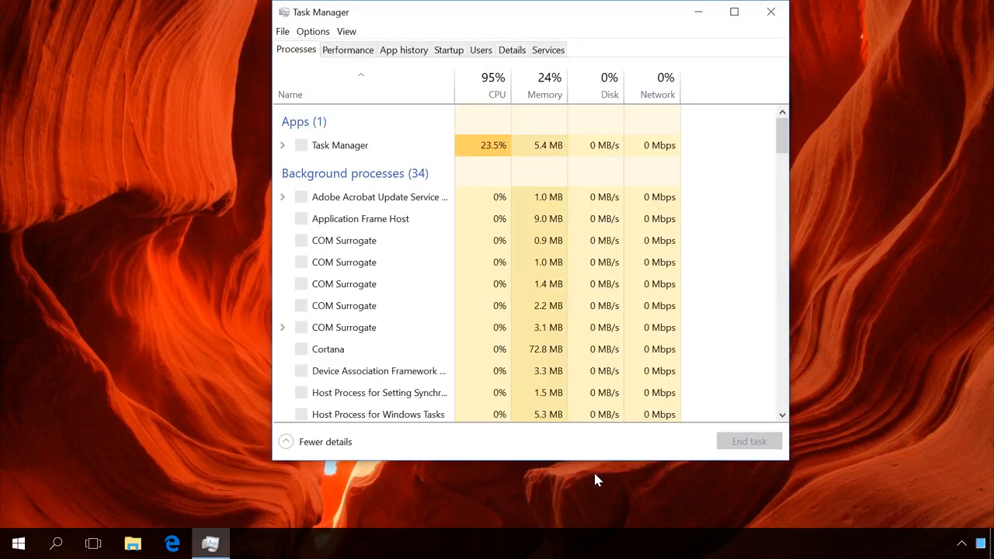
left_click(447, 50)
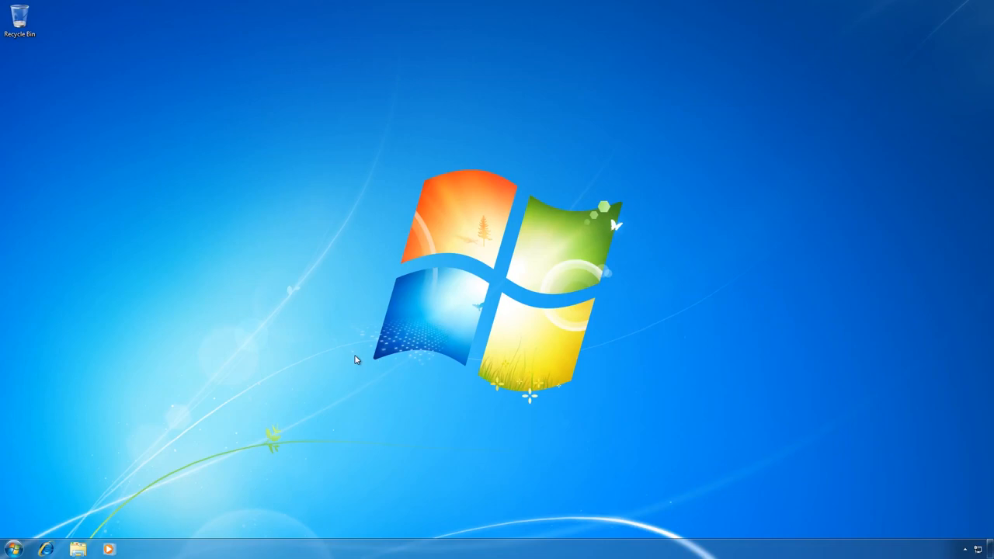
Launch System Configuration via 'msco' search and view the Startup tab.
left_click(15, 550)
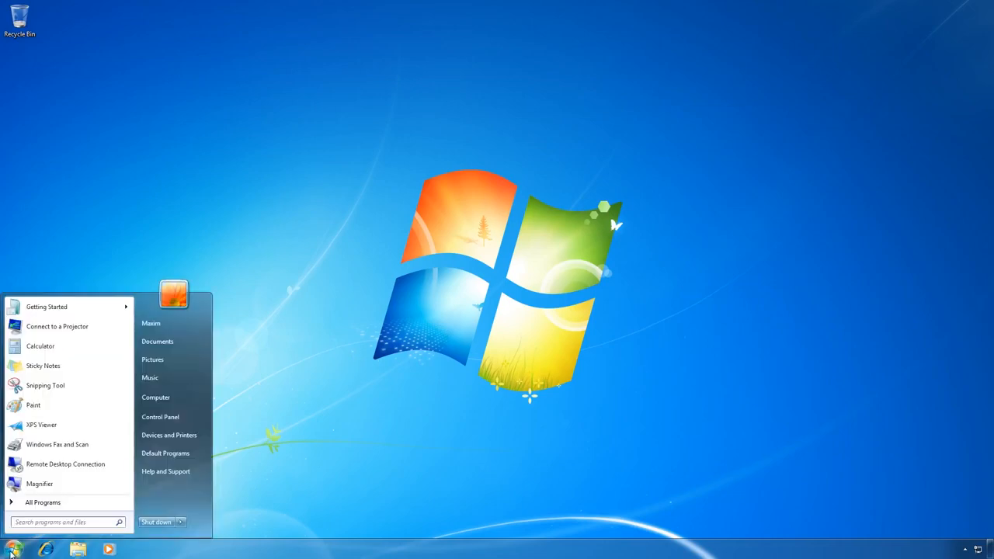
type("msco")
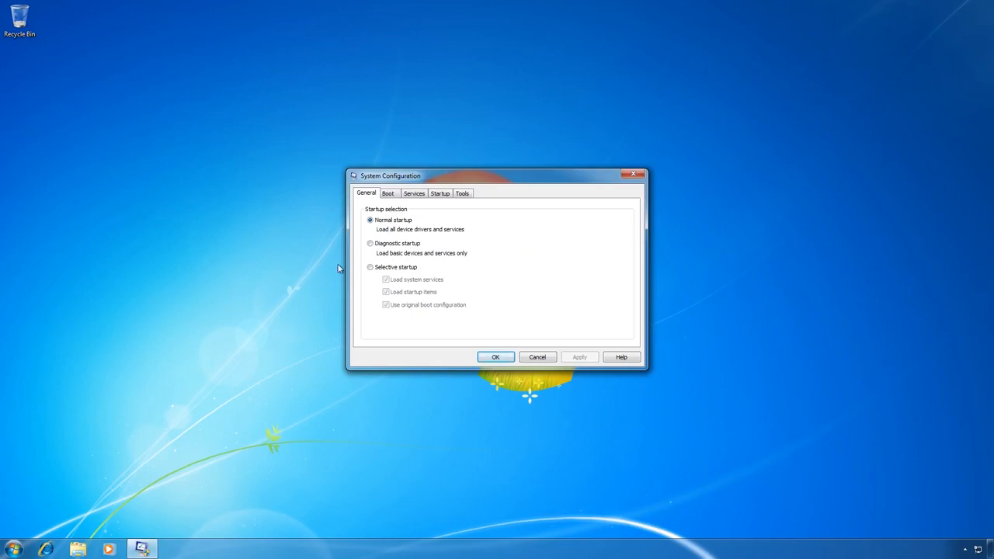
left_click(438, 193)
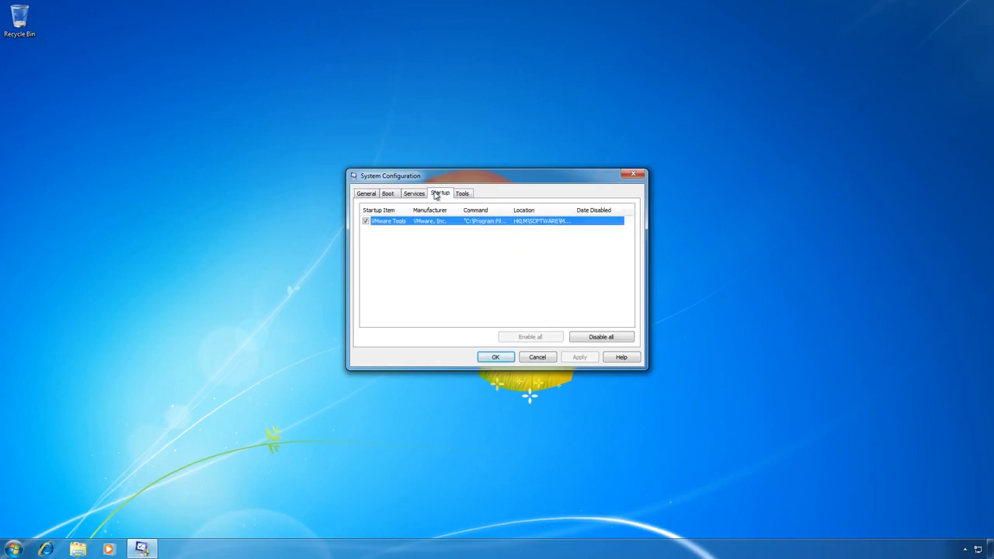
left_click(367, 221)
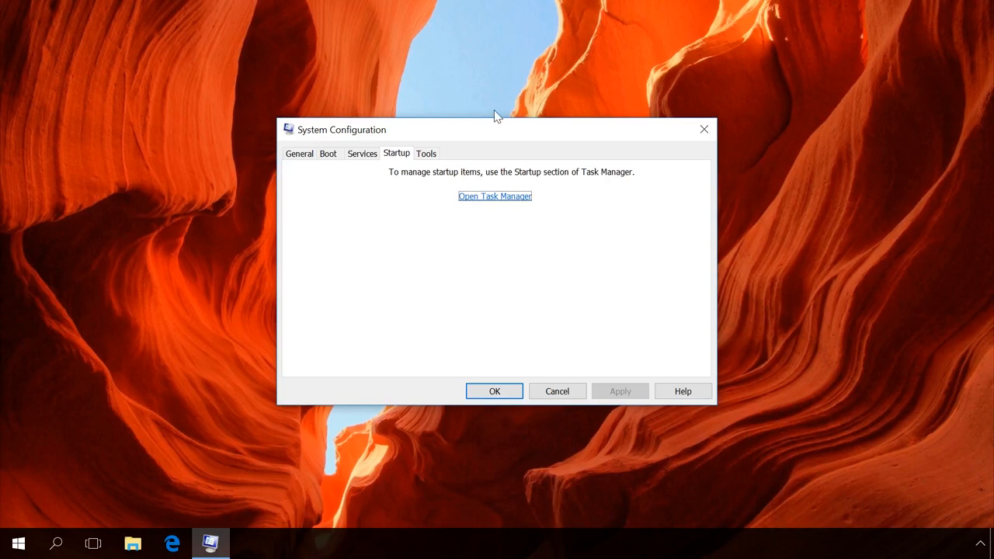
Hide all Microsoft services and untick the TP VC Gateway Service and other third-party services.
left_click(362, 154)
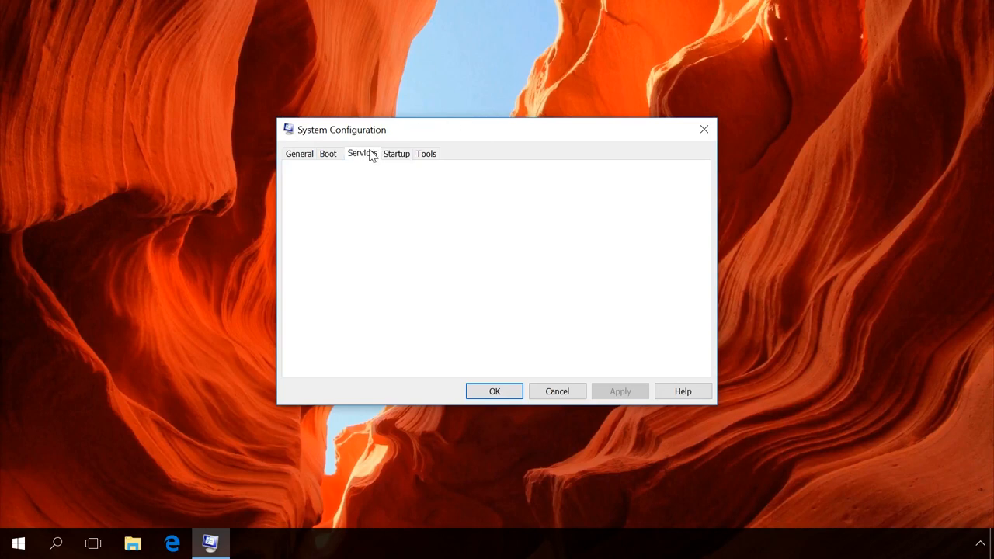
left_click(360, 153)
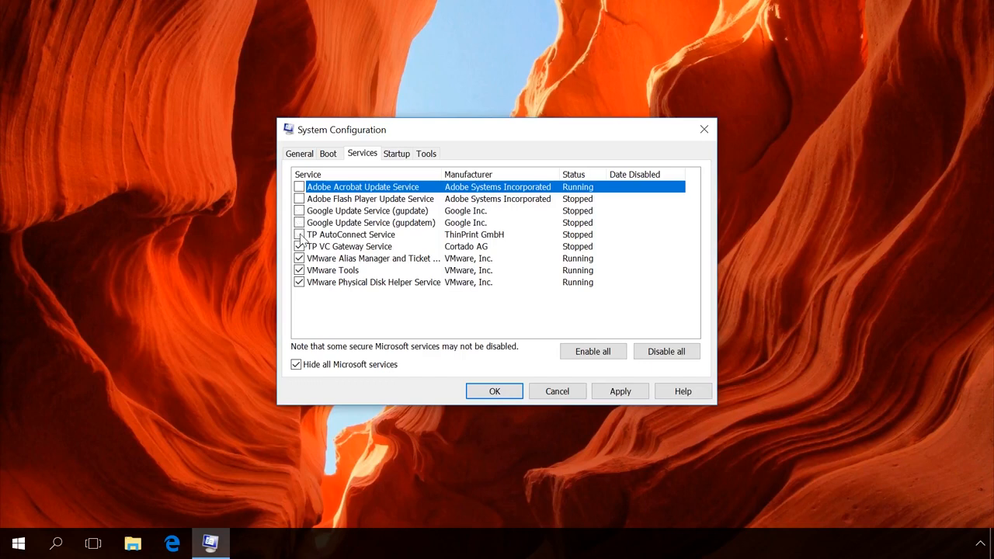
left_click(297, 245)
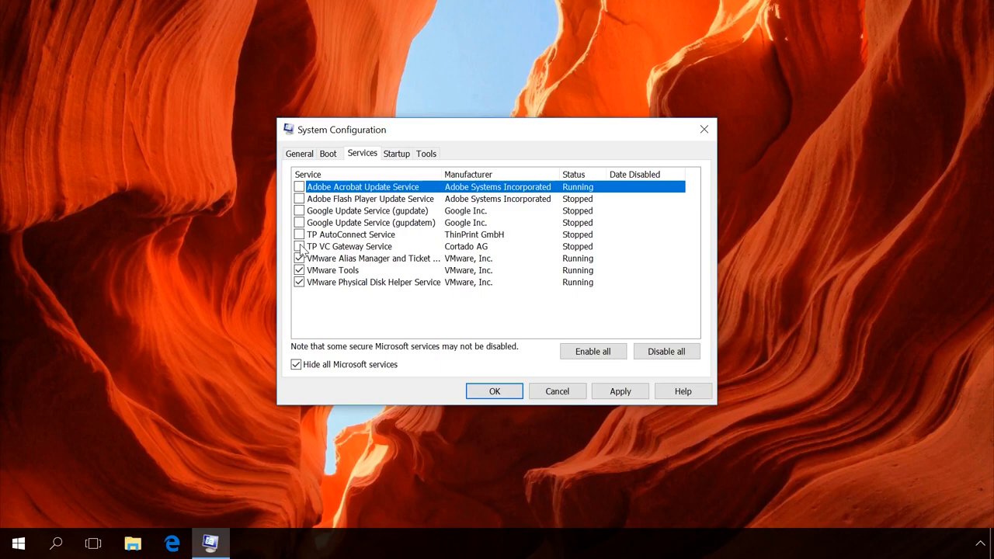
left_click(328, 154)
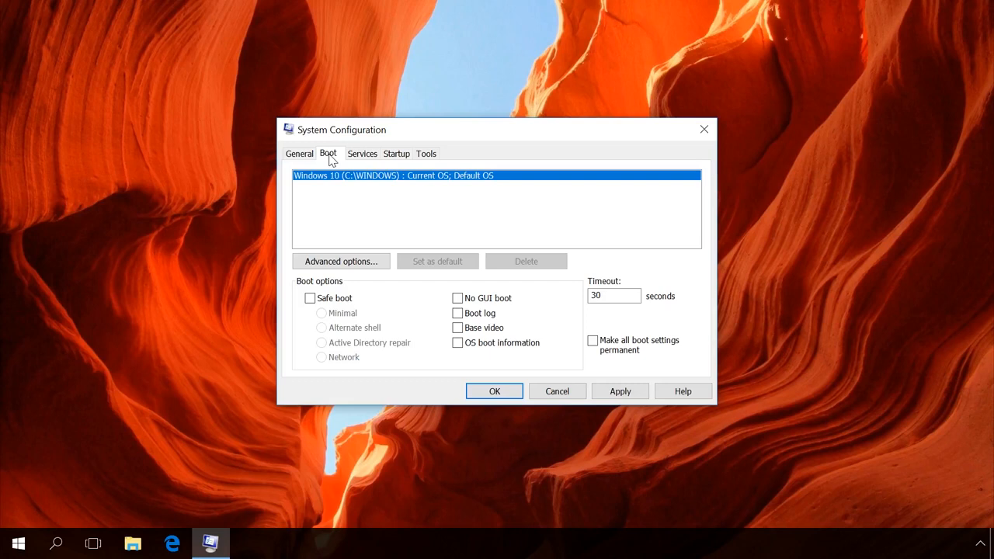
Set the boot advanced option Number of processors to 4 and close System Configuration.
left_click(341, 261)
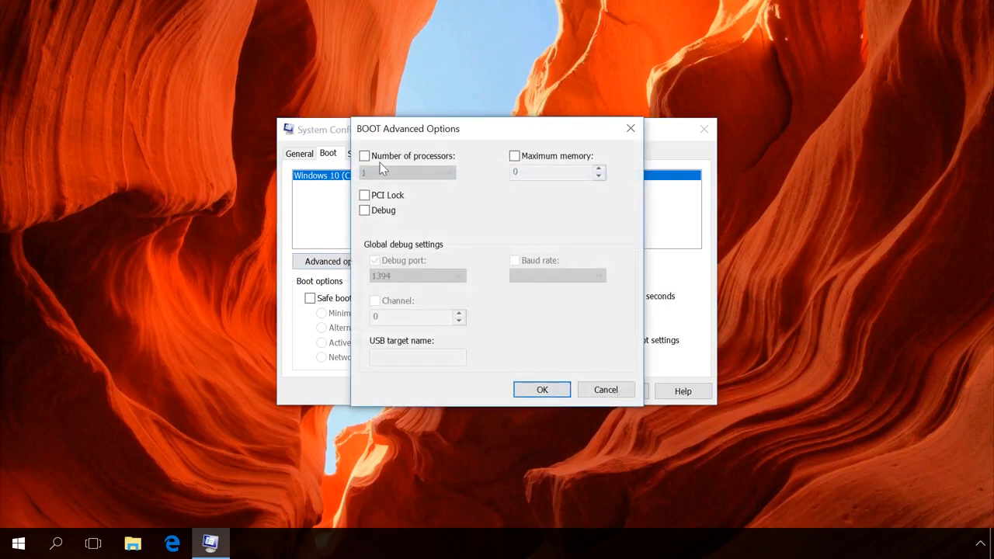
left_click(360, 155)
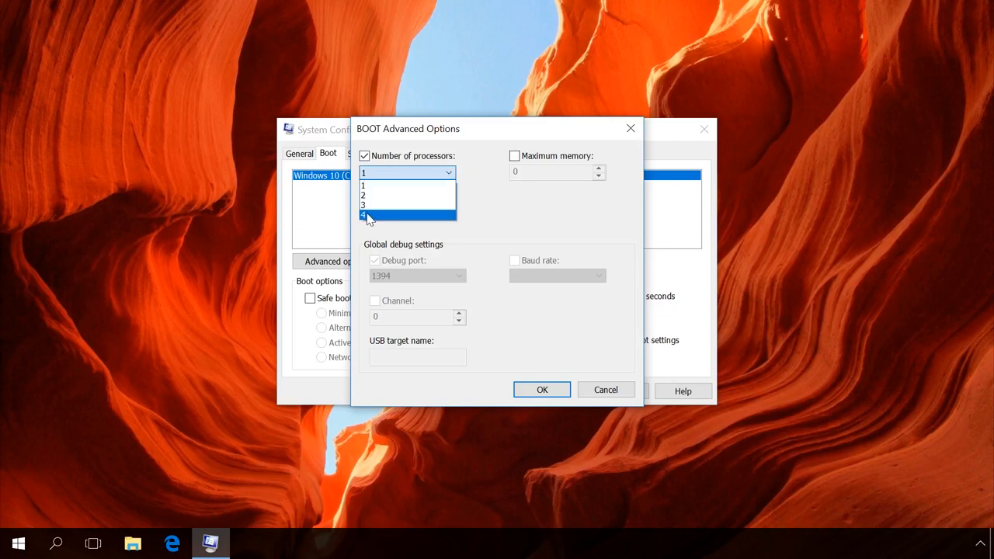
left_click(374, 214)
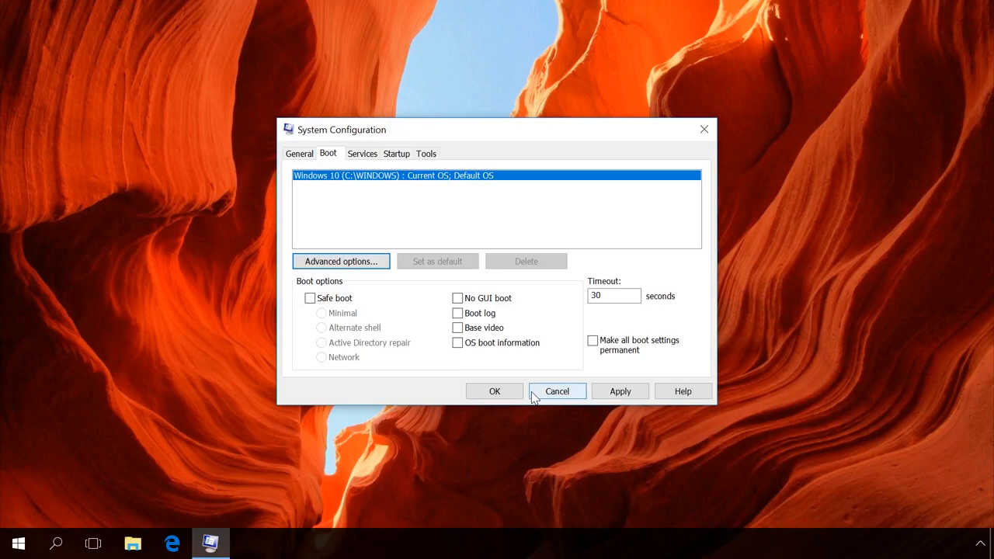
left_click(620, 392)
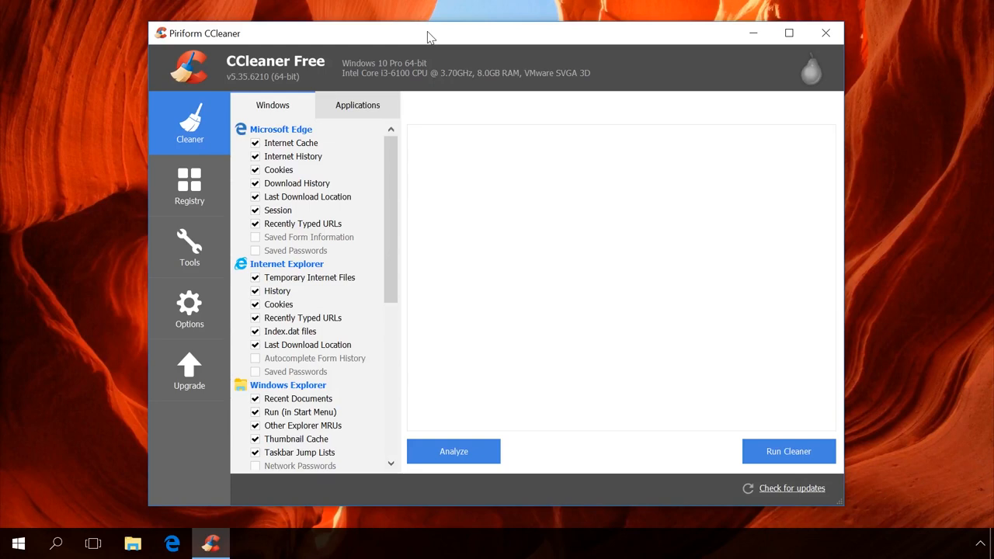
Scan the registry for issues in CCleaner's Registry section.
left_click(189, 186)
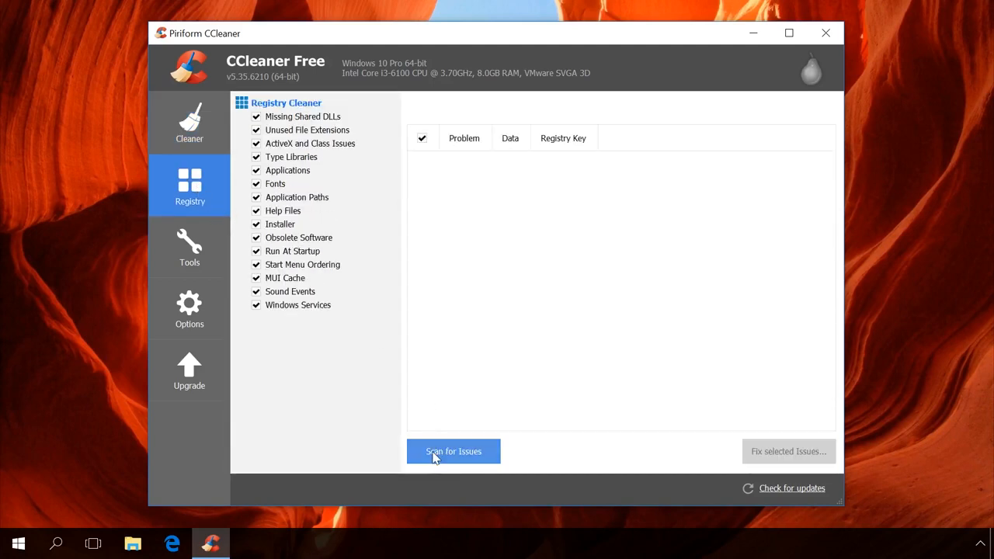
left_click(454, 450)
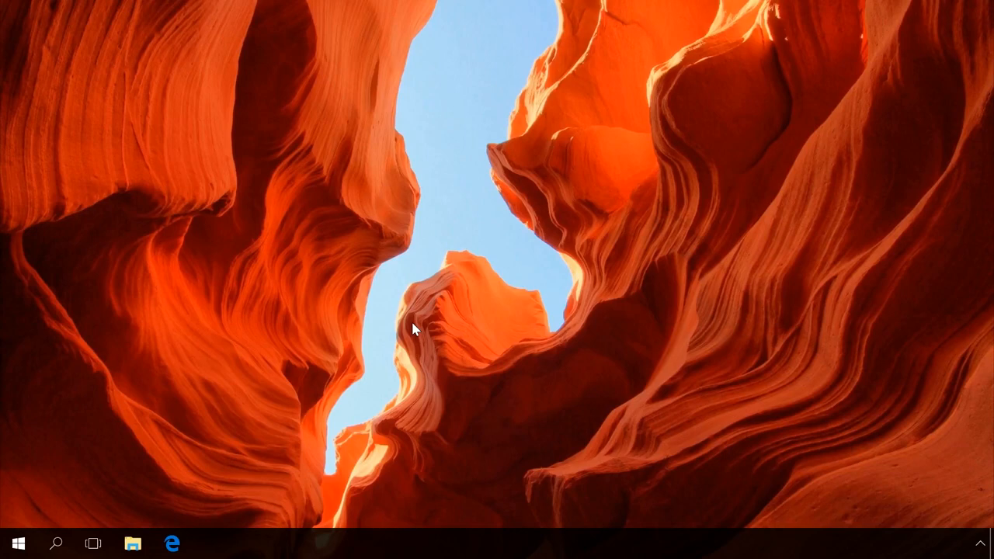
mouse_move(130, 456)
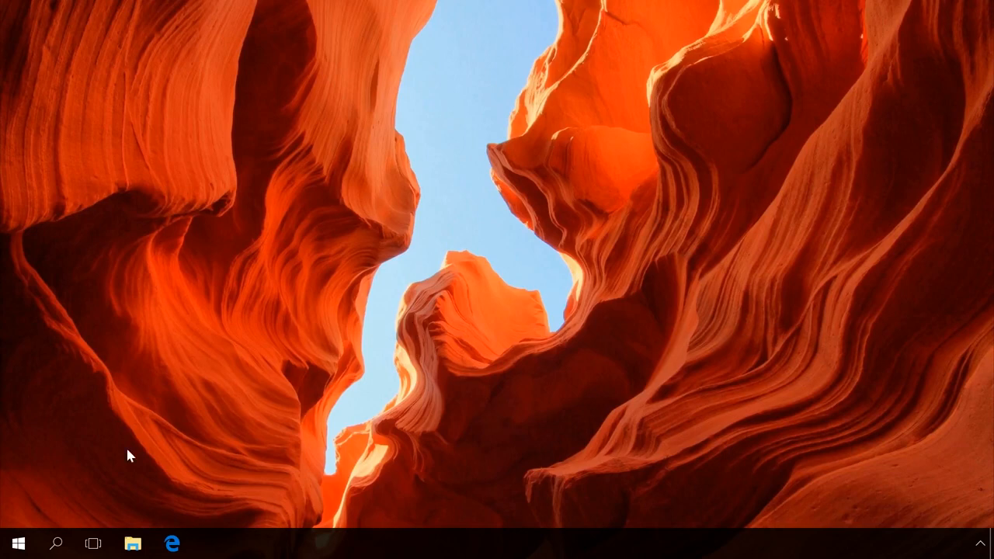
Reach the Background apps page under Privacy in Windows Settings.
right_click(19, 544)
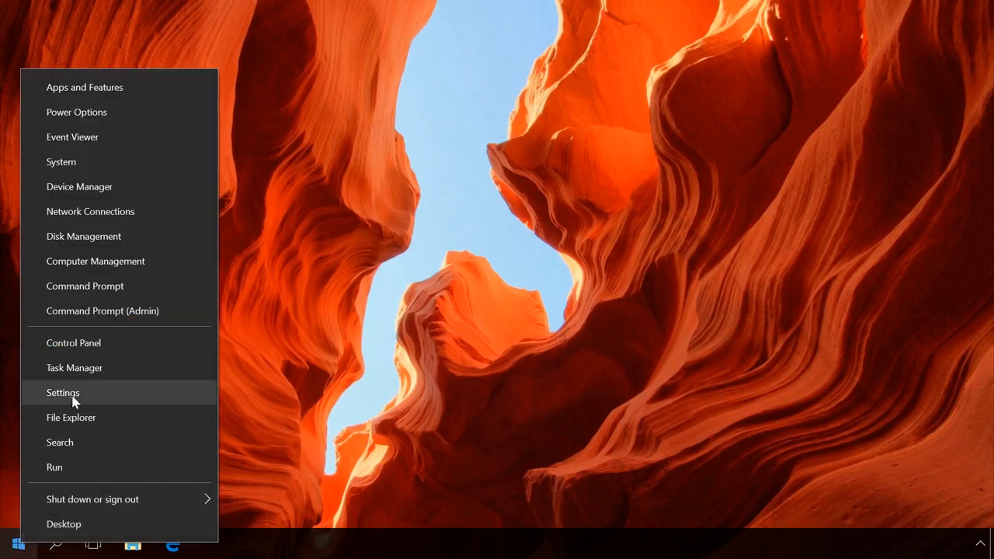
left_click(62, 392)
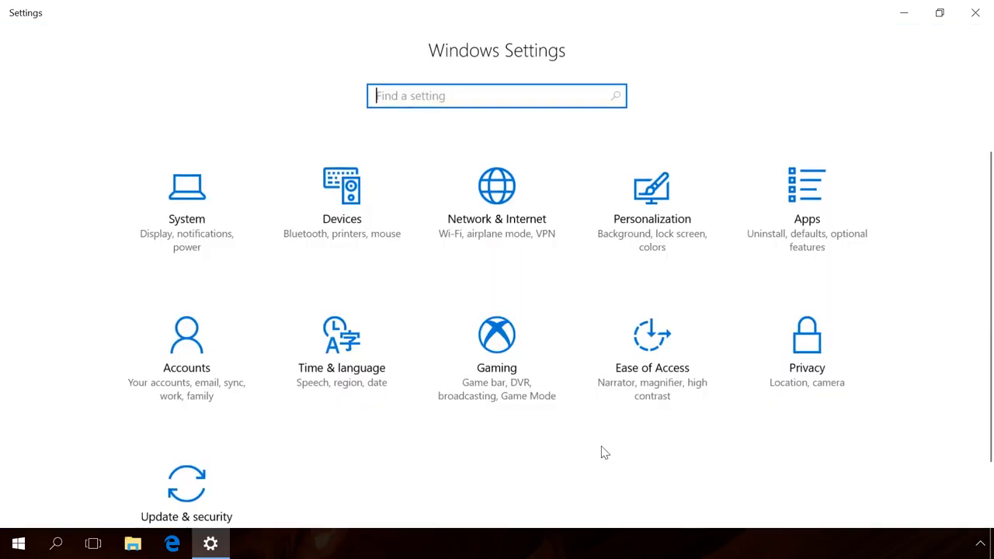
left_click(808, 335)
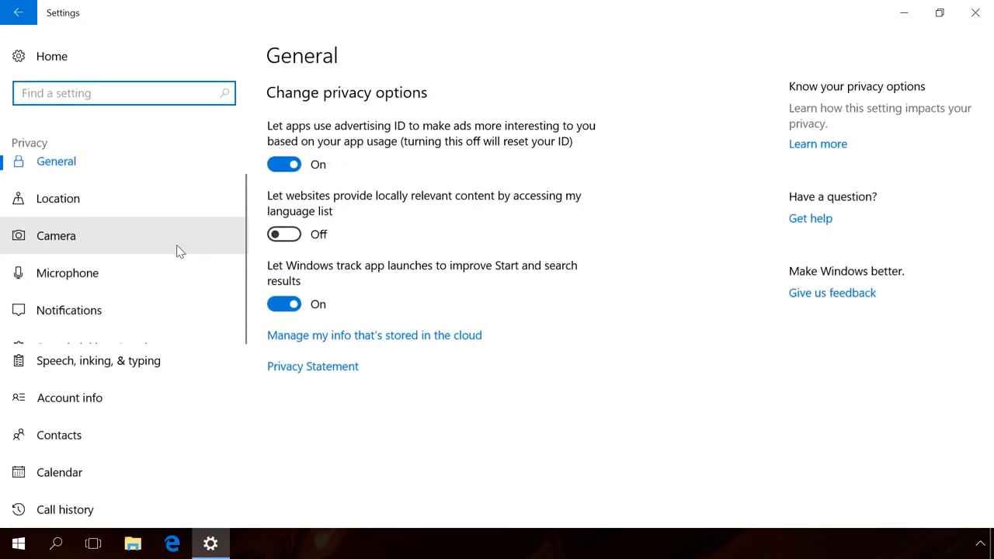
scroll("down", 3)
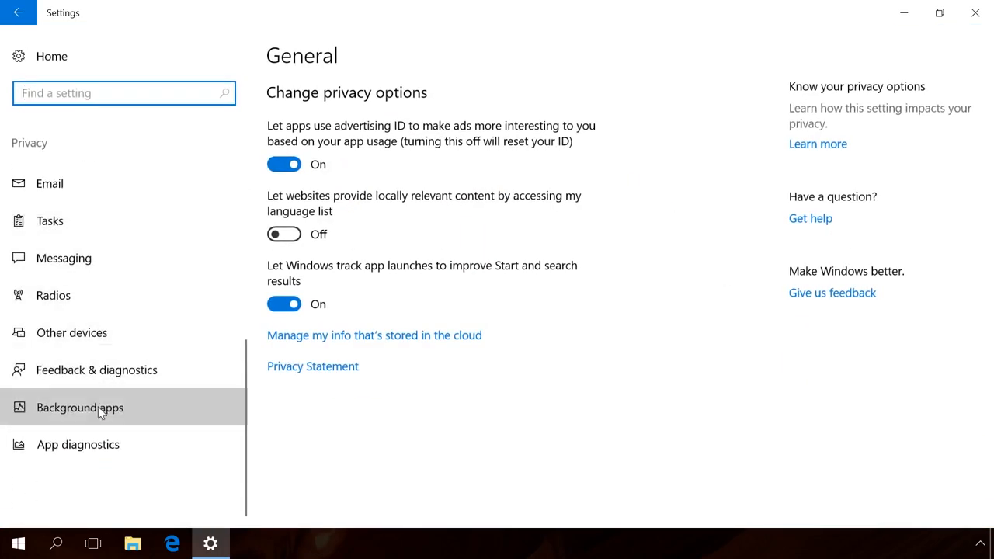
left_click(81, 407)
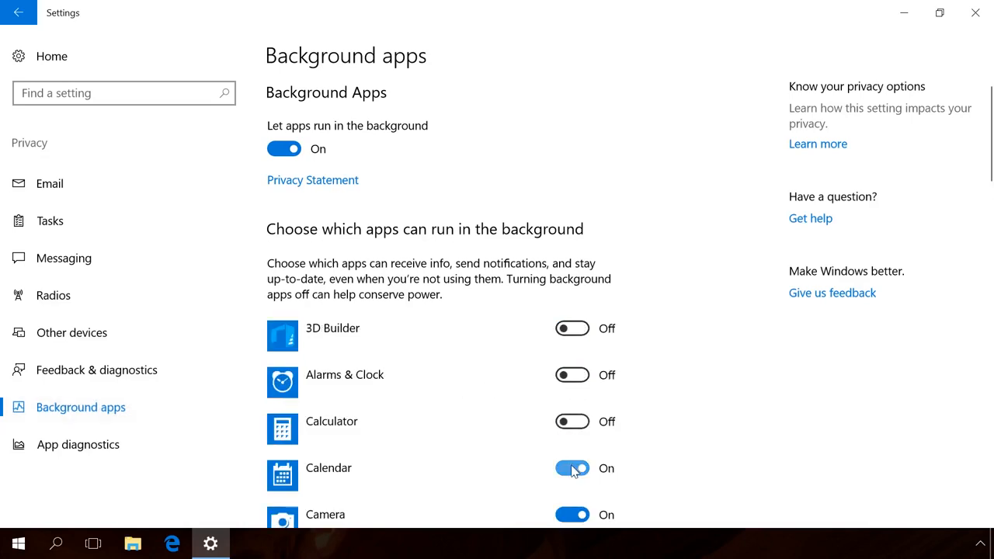
Switch off background running for apps such as Calendar and Camera.
scroll("down", 3)
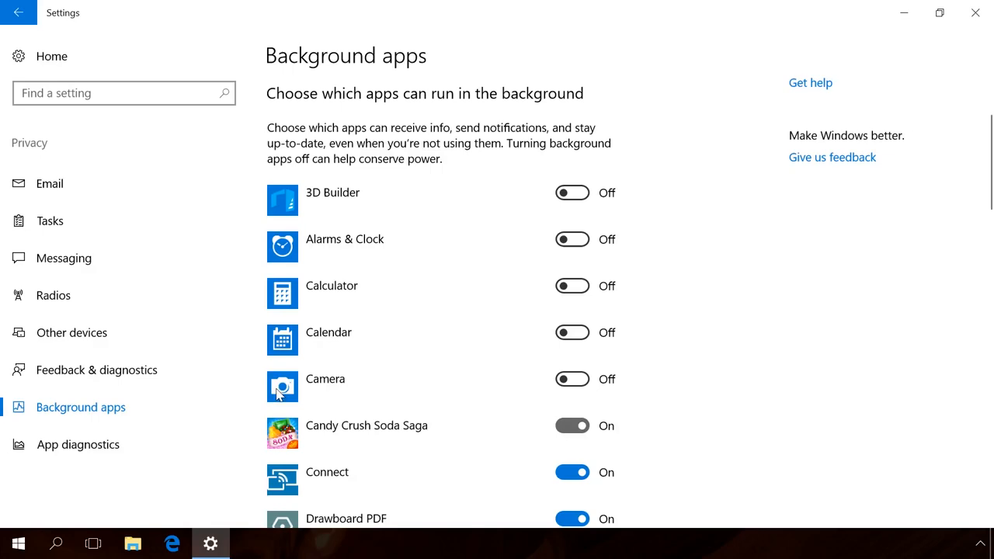
left_click(53, 295)
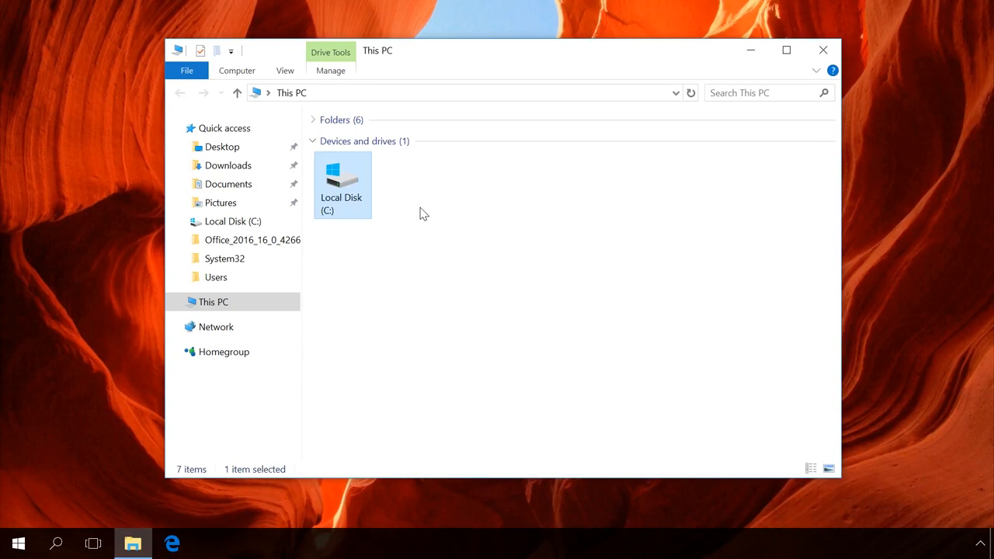
mouse_move(403, 211)
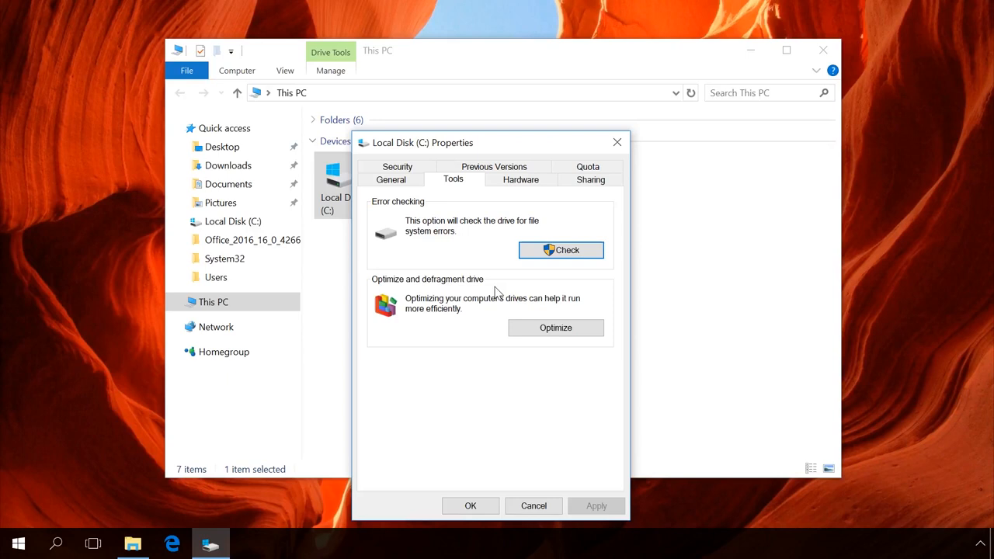
Run the error-checking tool on Local Disk (C:) from its Properties Tools page.
left_click(556, 328)
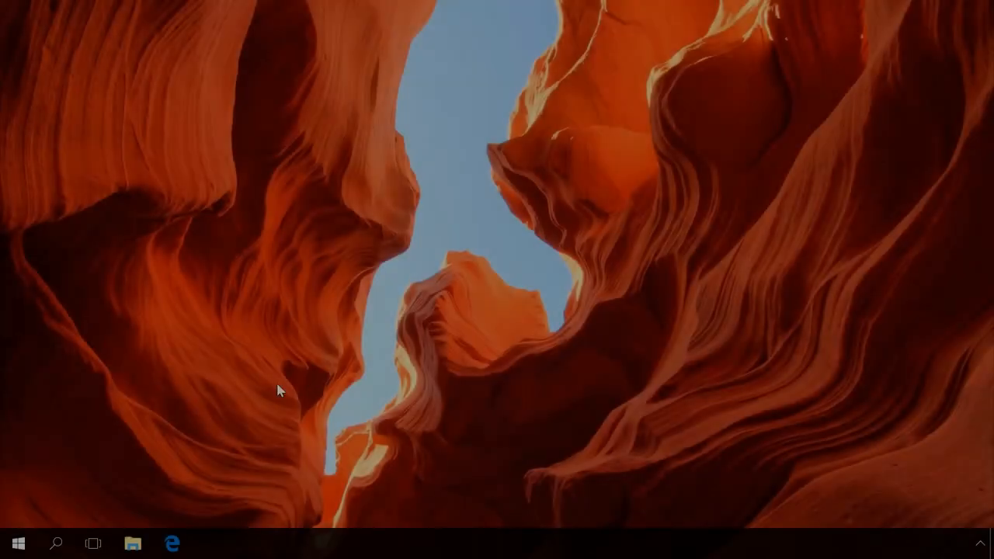
Launch Services via Start search and scroll through the local services and their startup types.
left_click(56, 544)
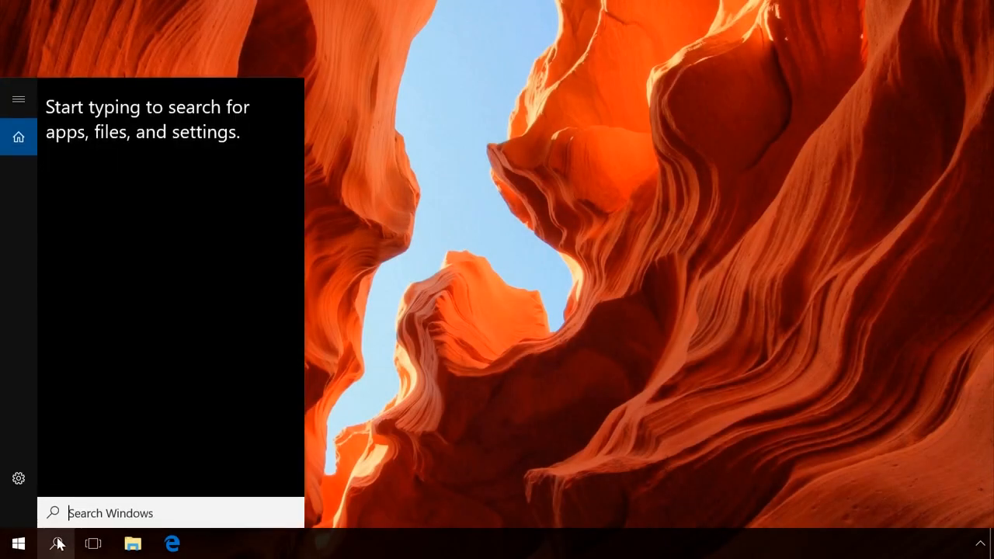
type("services")
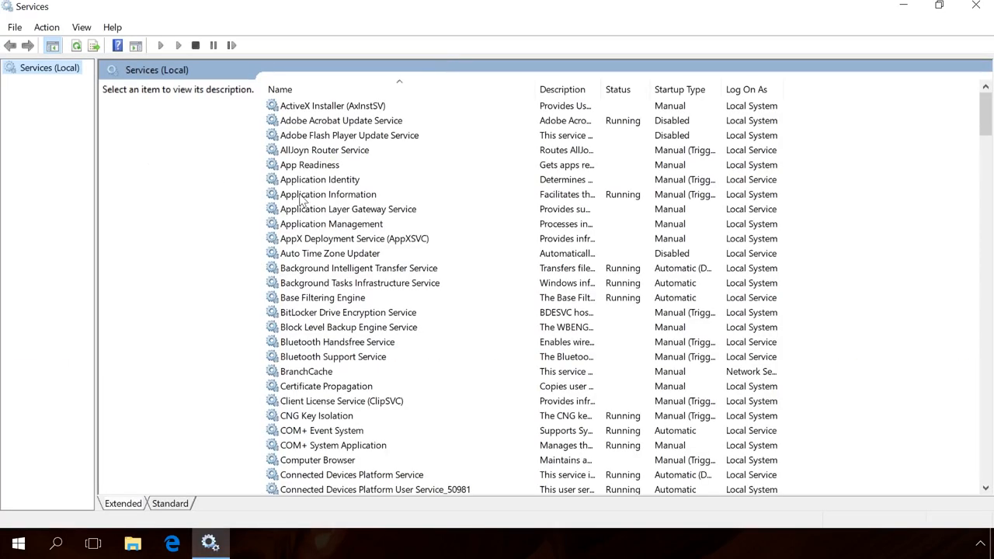
scroll("down", 3)
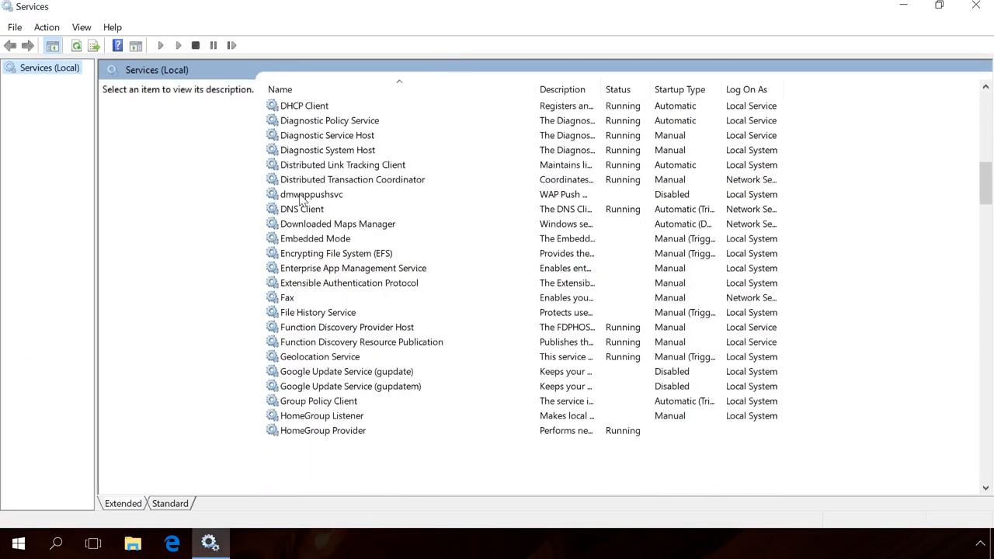
scroll("down", 3)
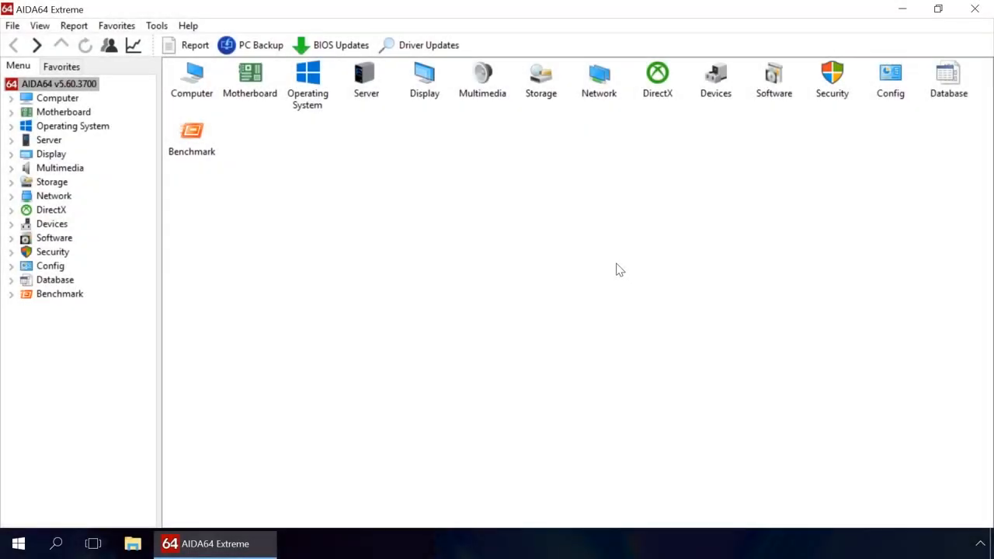
mouse_move(578, 264)
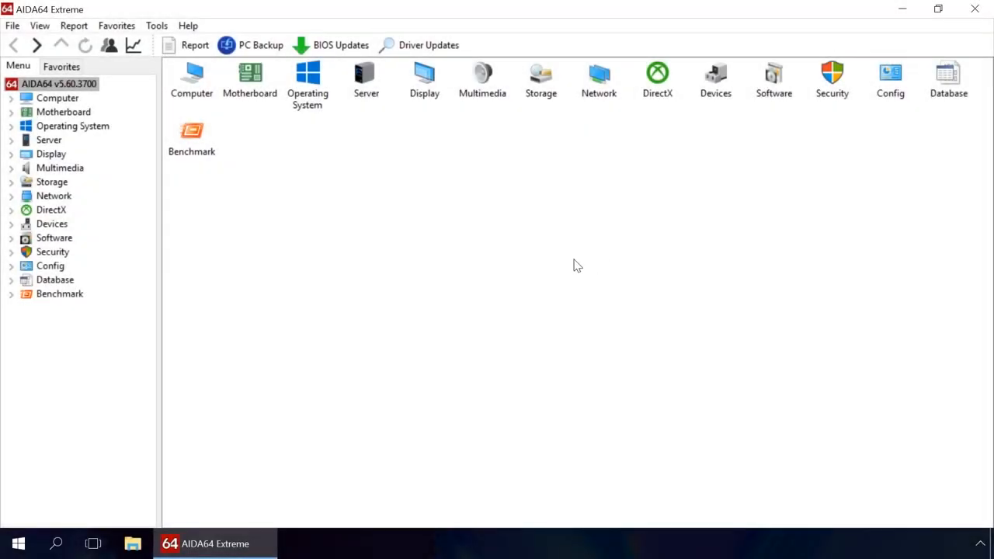
Show AIDA64's Sensor page with temperatures, fan speeds and voltages under Computer.
left_click(56, 98)
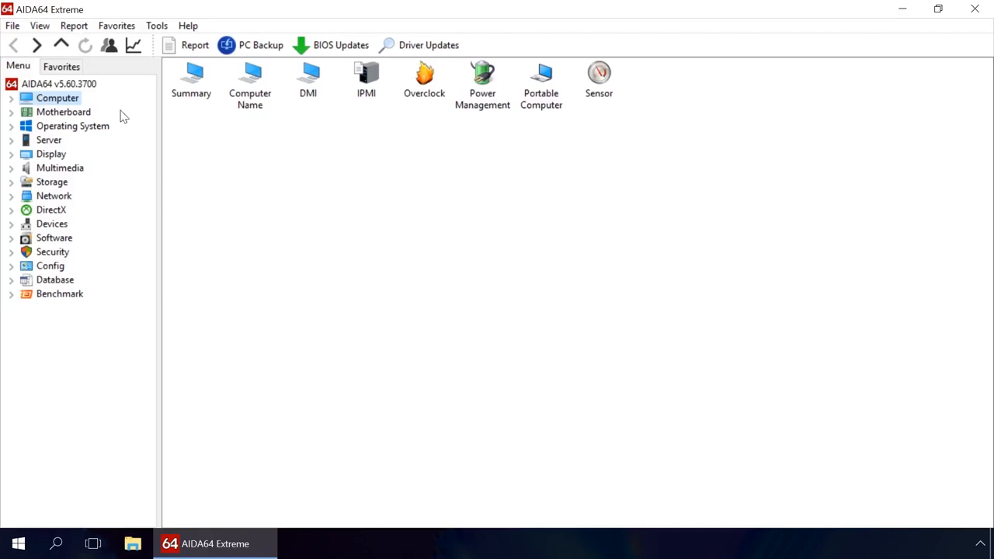
left_click(600, 75)
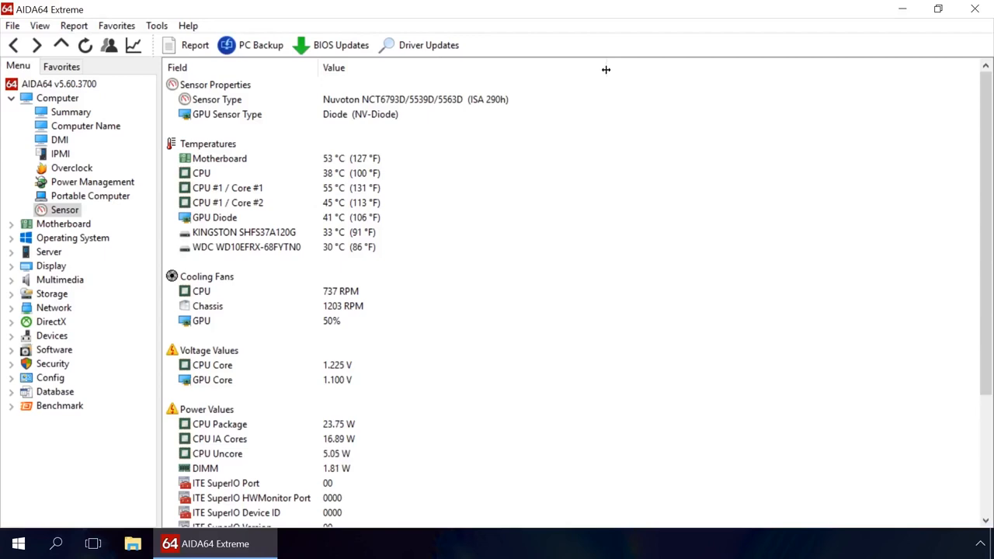
left_click(208, 143)
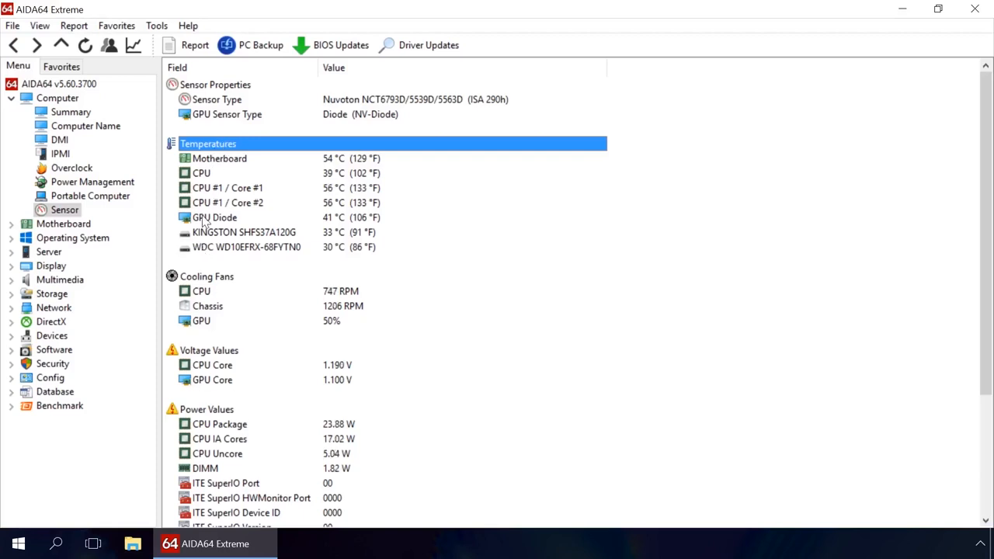
left_click(201, 172)
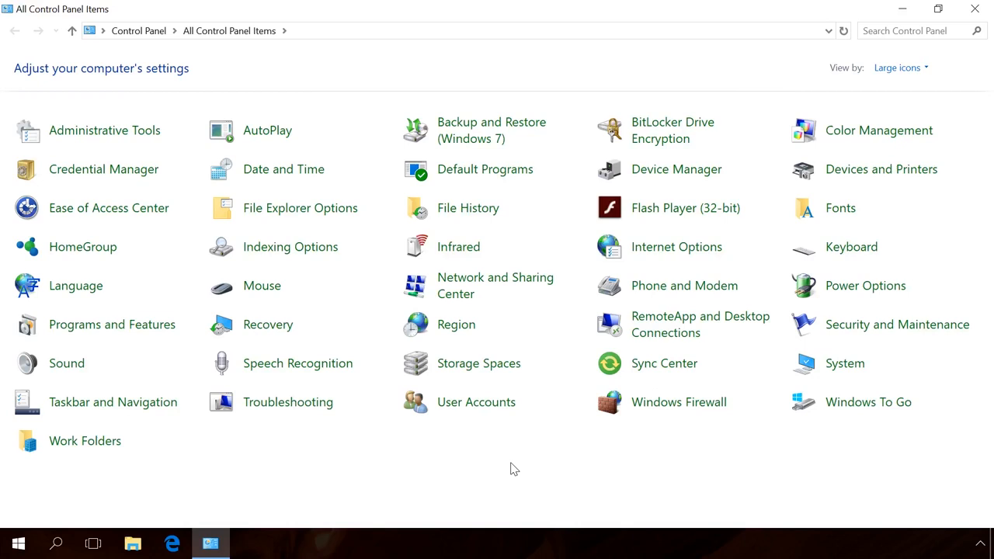
mouse_move(460, 370)
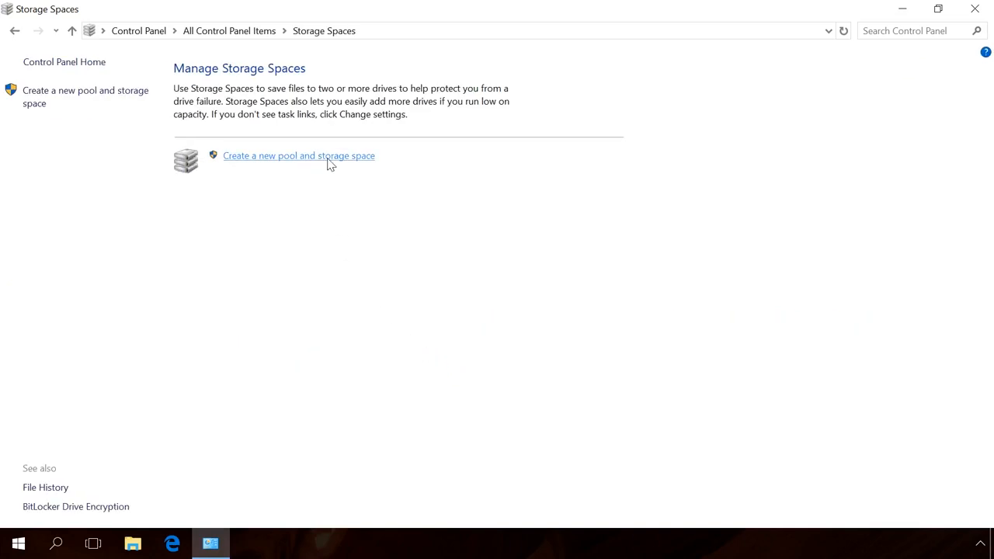
View the Storage Spaces page with its create-a-new-pool option.
left_click(298, 156)
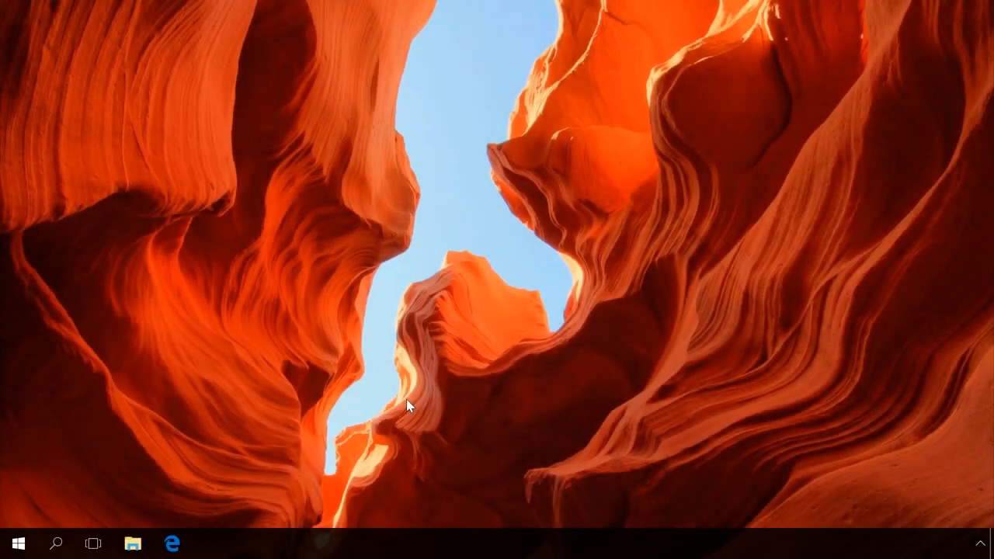
Bring up the About page showing Windows 10 Pro version 1703 and 8 GB RAM.
right_click(22, 544)
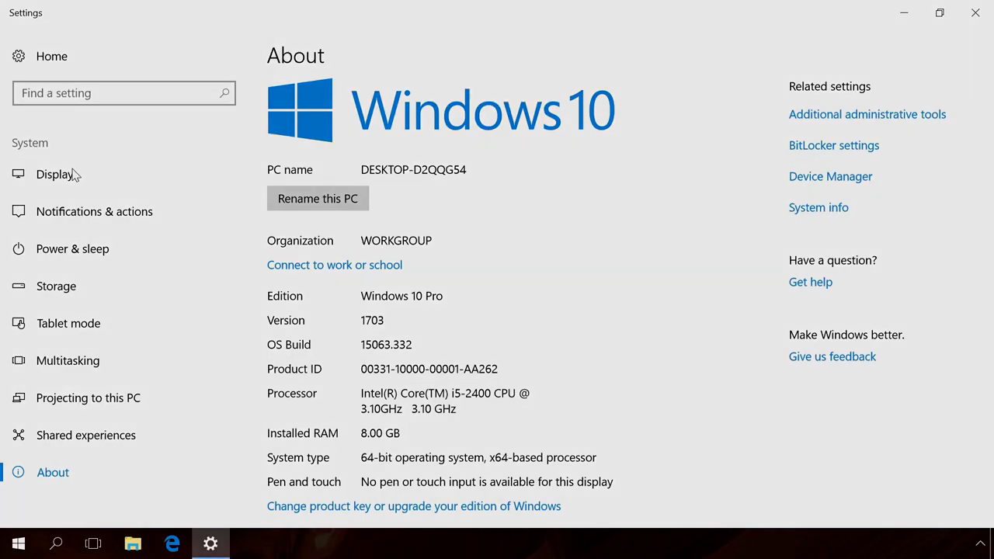
left_click(212, 544)
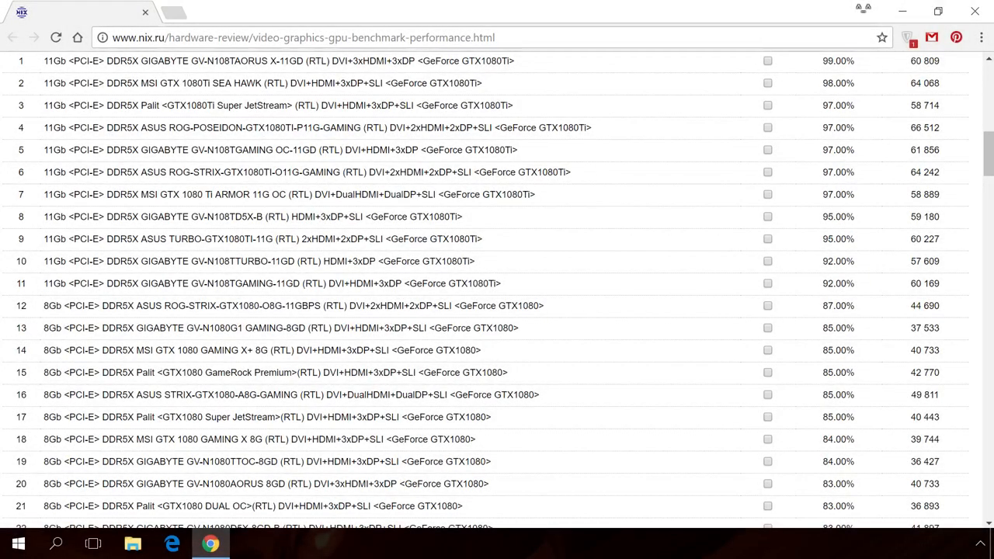